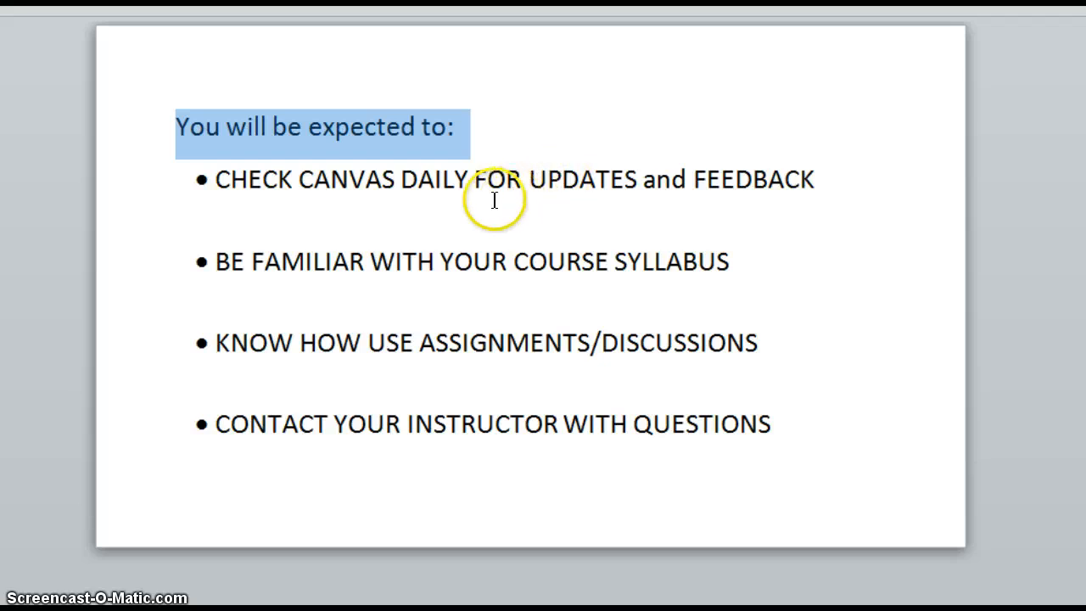
pyautogui.moveTo(607, 272)
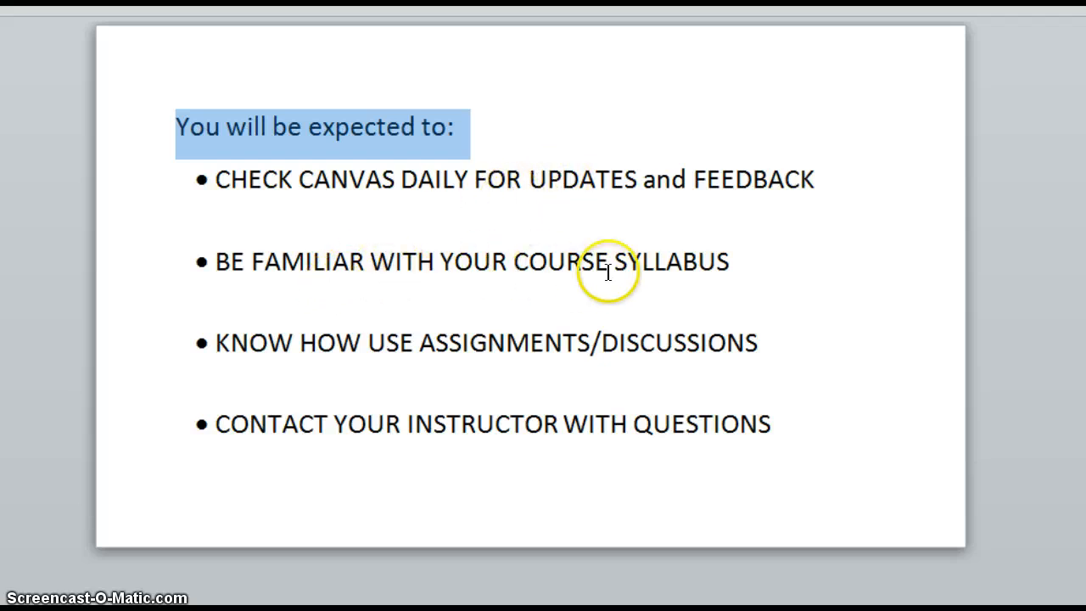
pyautogui.moveTo(458, 438)
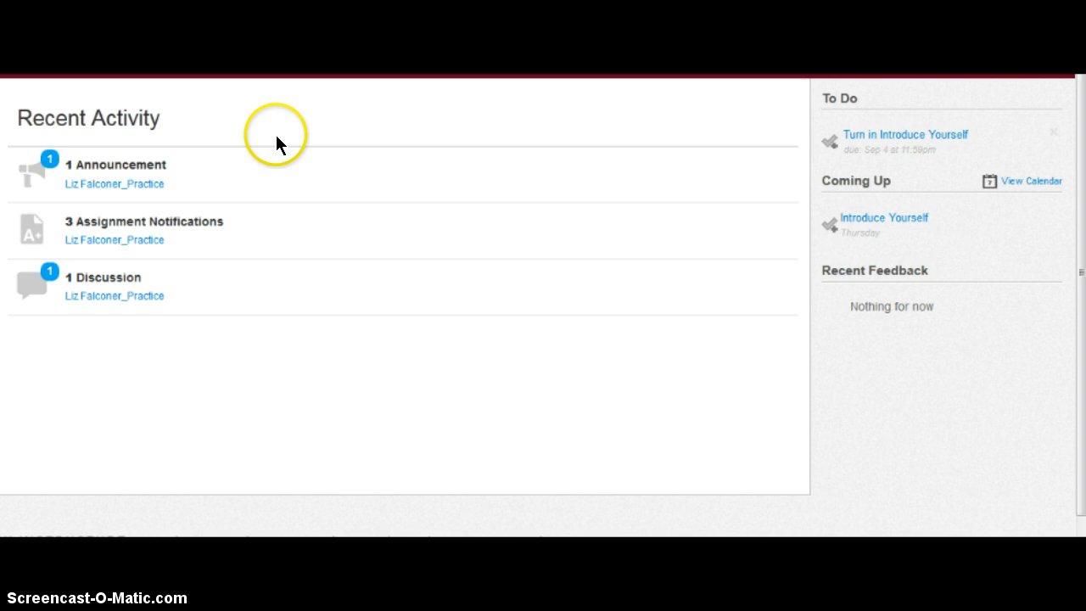
pyautogui.moveTo(265, 142)
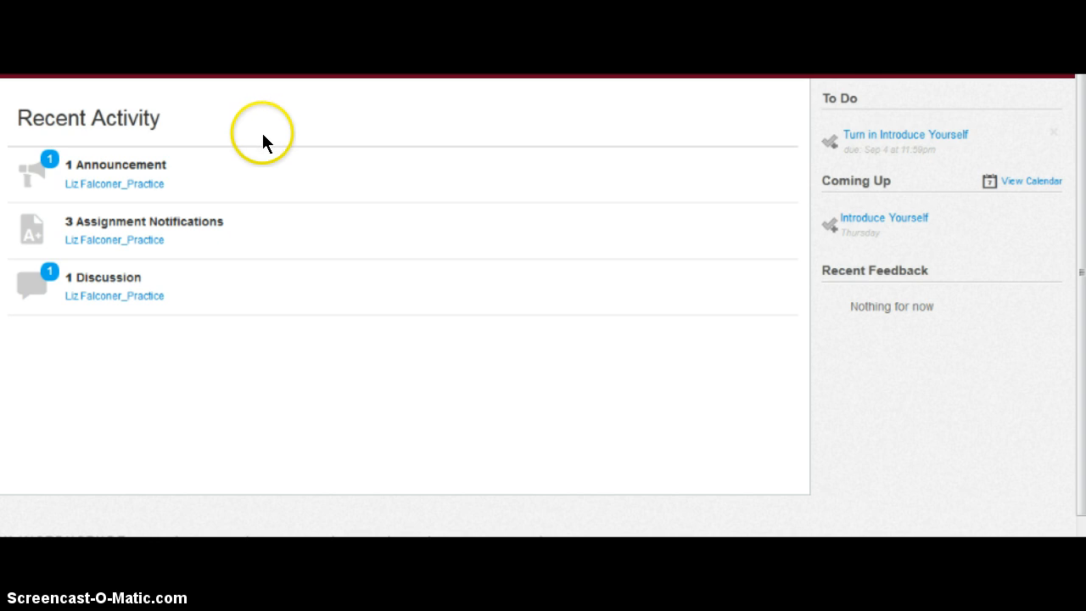
pyautogui.moveTo(190, 183)
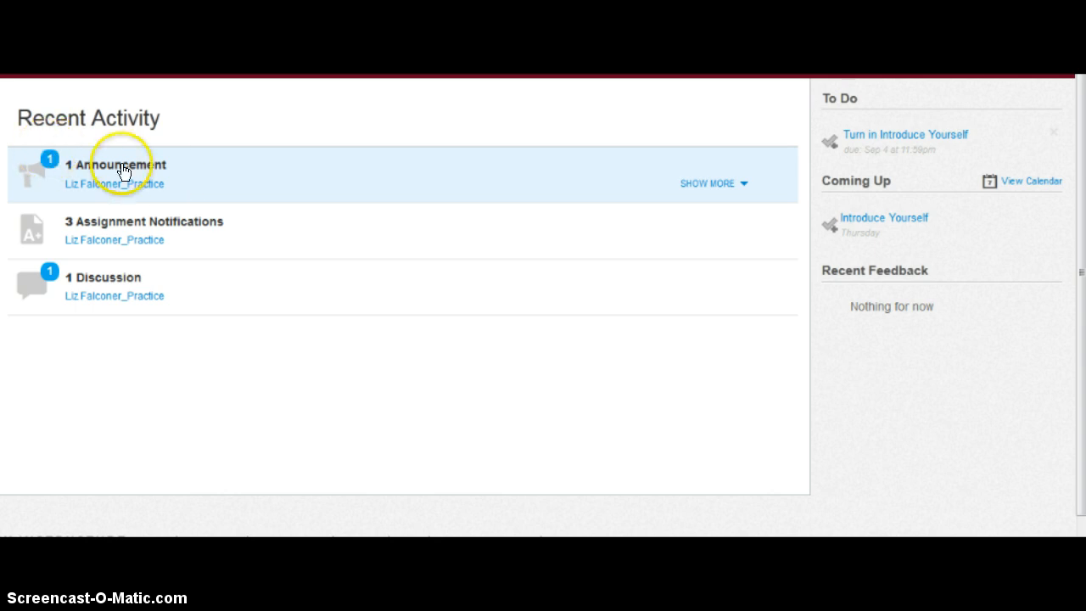
# Expand the recent activity to show the 'How to get started' and 'Introduce Yourself' items
pyautogui.click(706, 183)
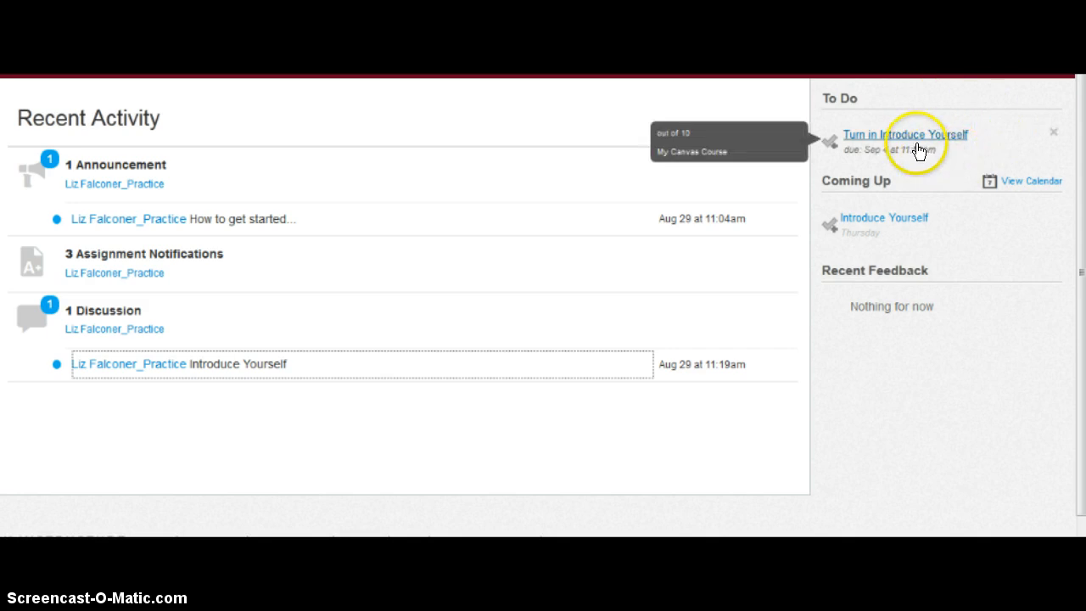
pyautogui.moveTo(923, 255)
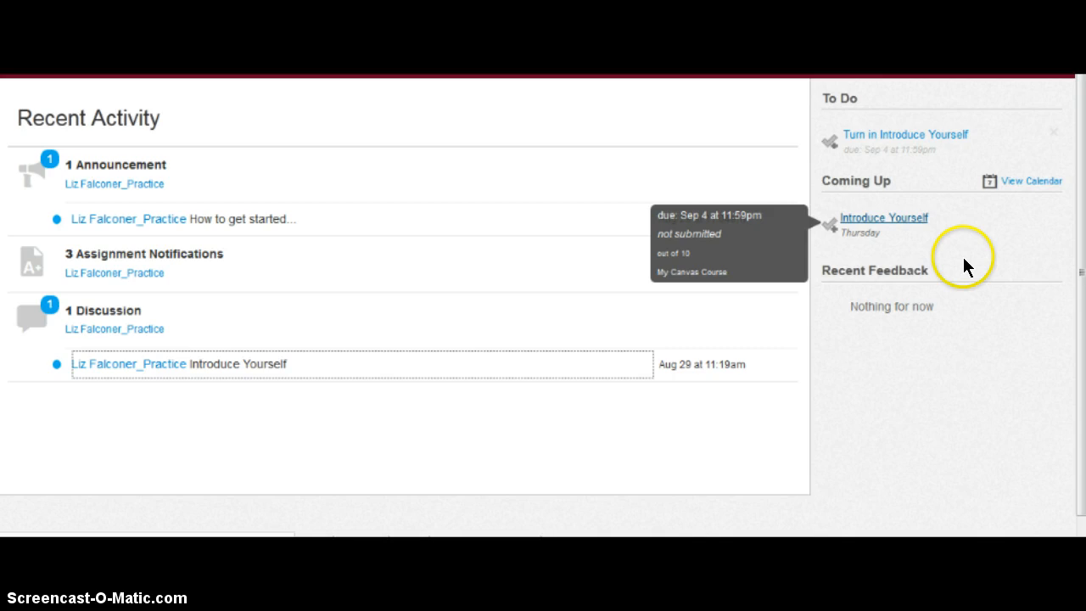
pyautogui.moveTo(885, 291)
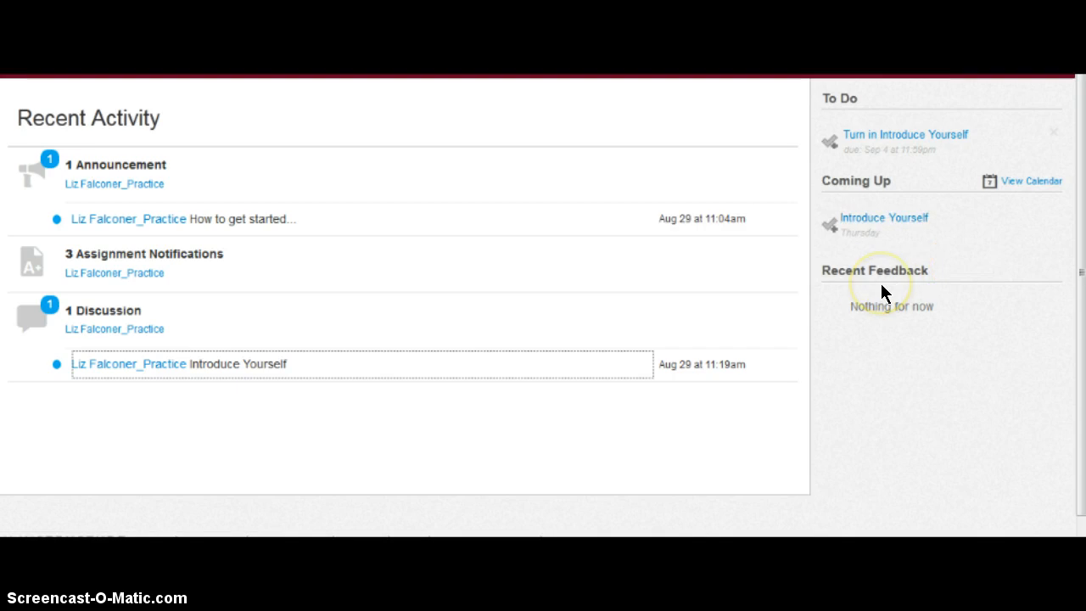
# Go to My Canvas Course from the Courses list
pyautogui.click(229, 71)
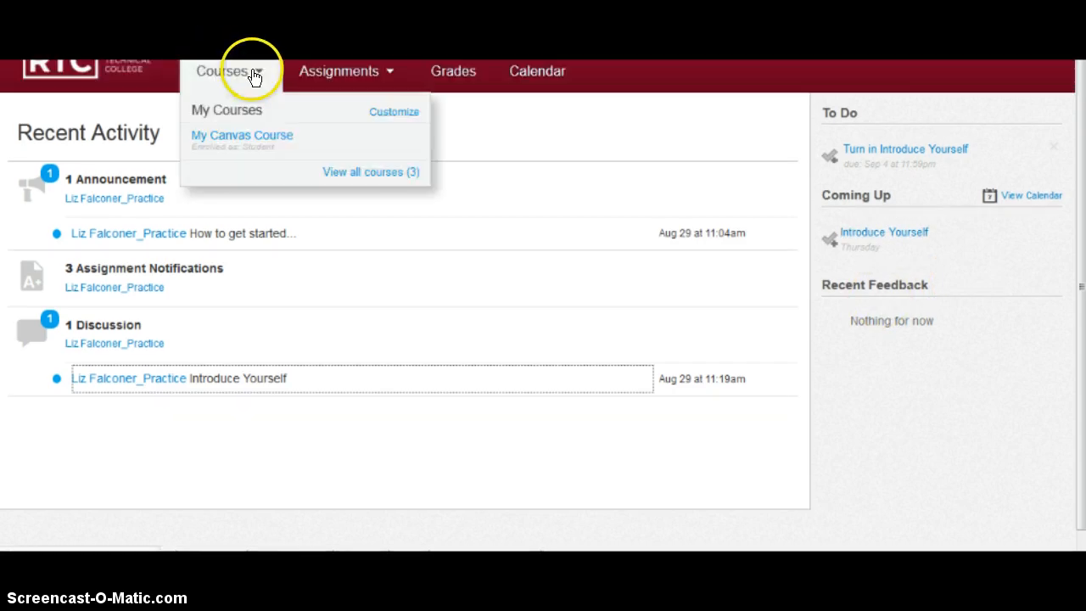
pyautogui.moveTo(241, 139)
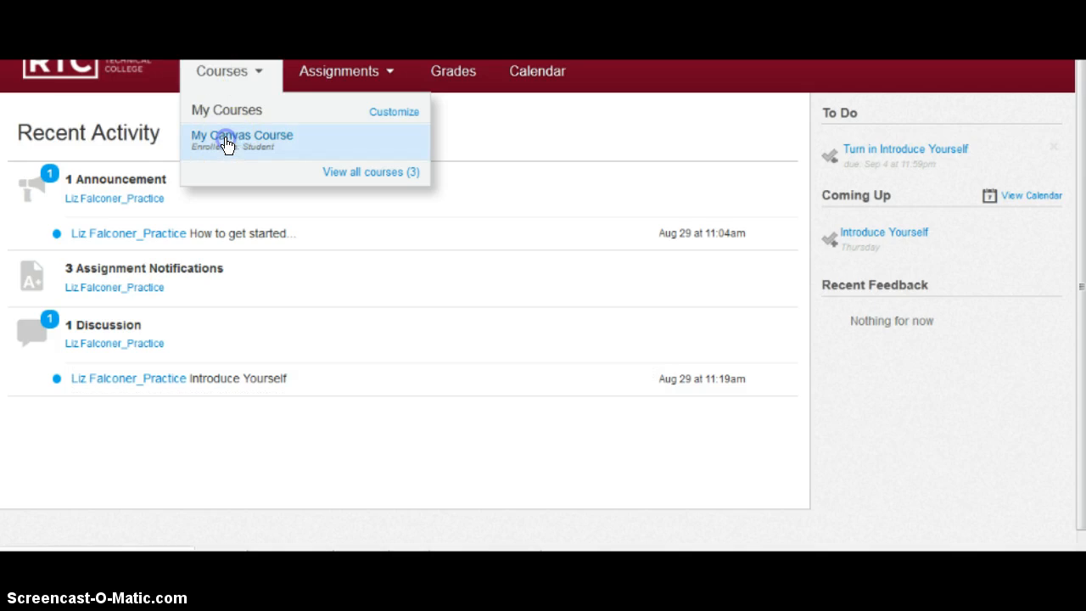
pyautogui.click(241, 136)
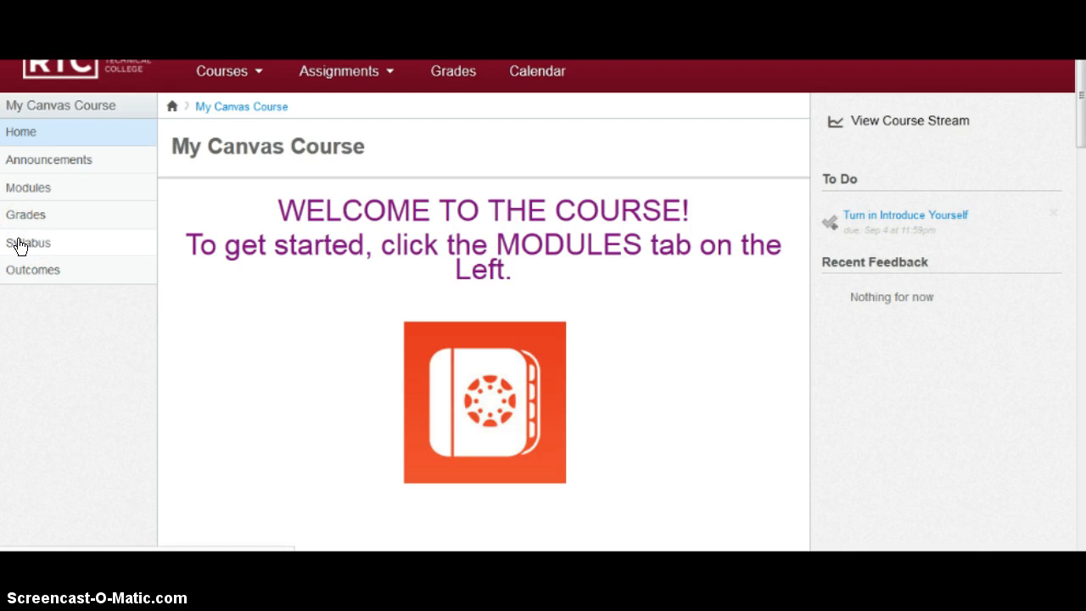
# View the Syllabus page with its overview, deadlines, assignment weights and dated events
pyautogui.click(27, 242)
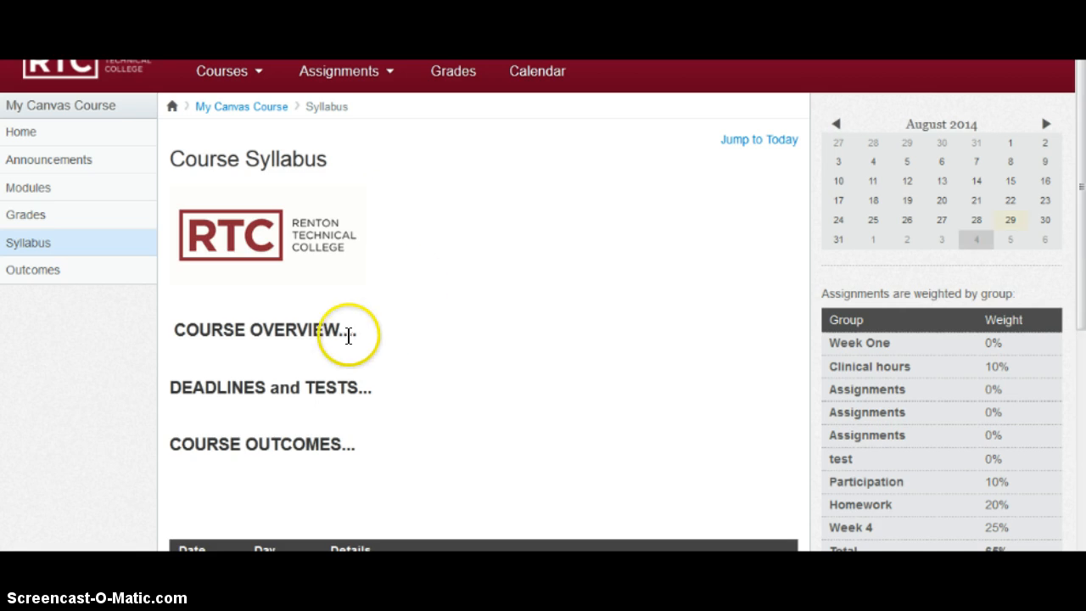
pyautogui.moveTo(219, 377)
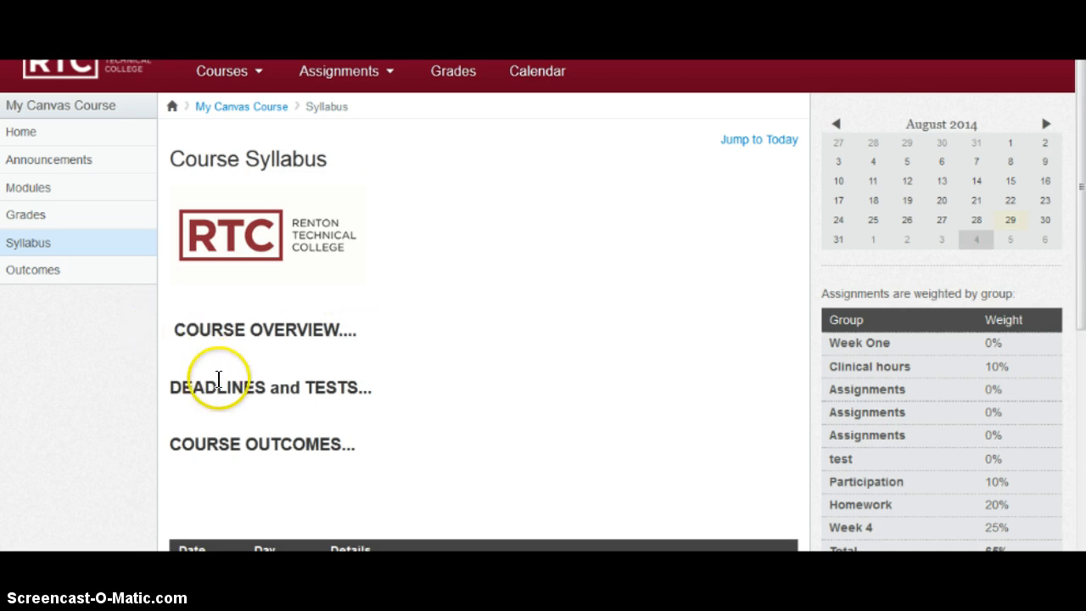
pyautogui.moveTo(217, 442)
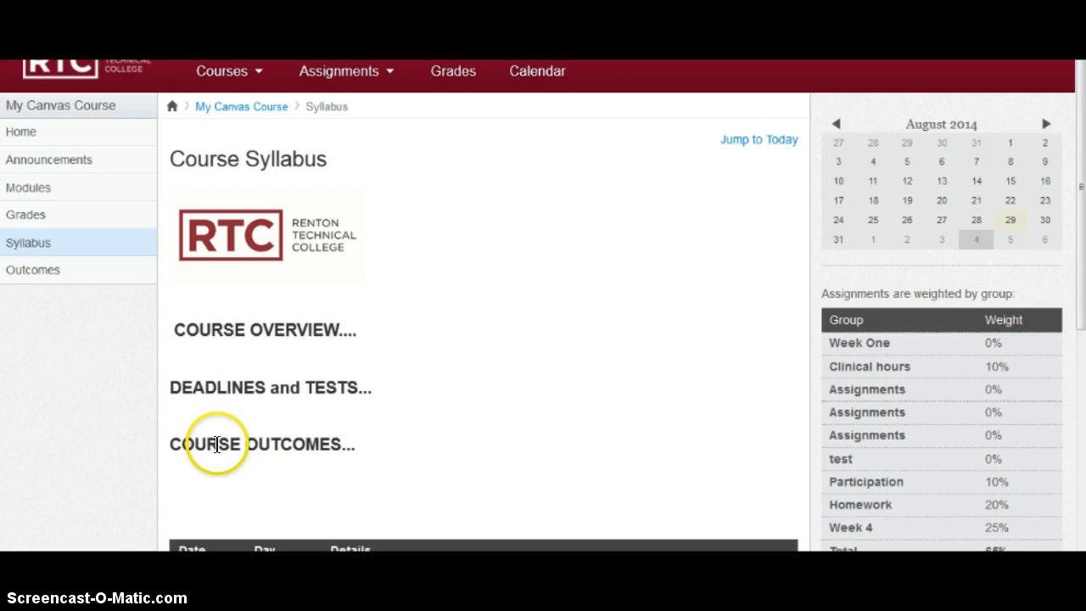
pyautogui.moveTo(346, 427)
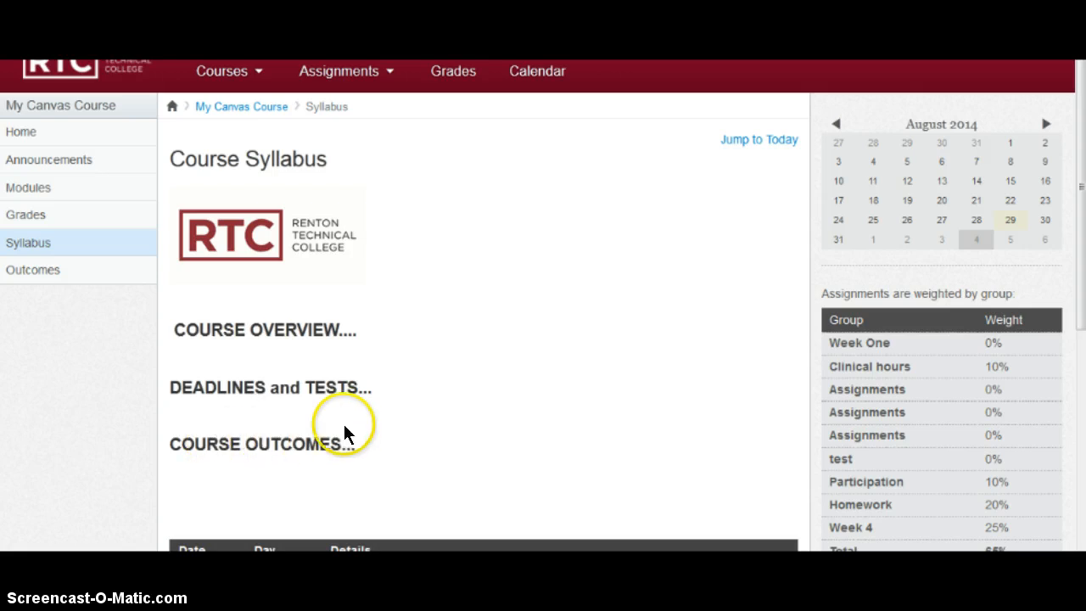
pyautogui.moveTo(1077, 217)
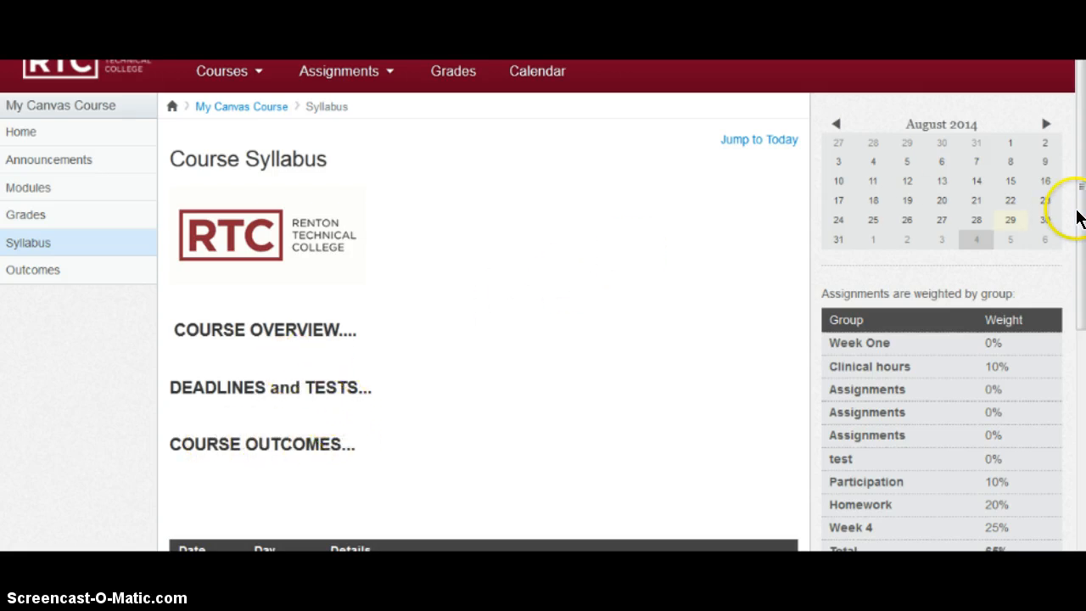
pyautogui.scroll(-3)
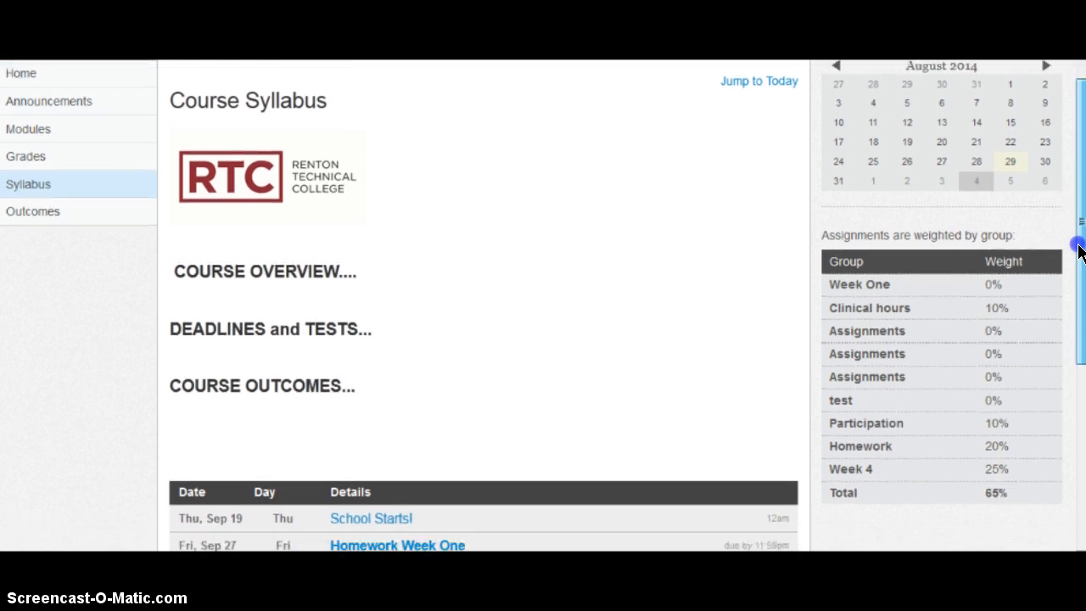
pyautogui.scroll(-3)
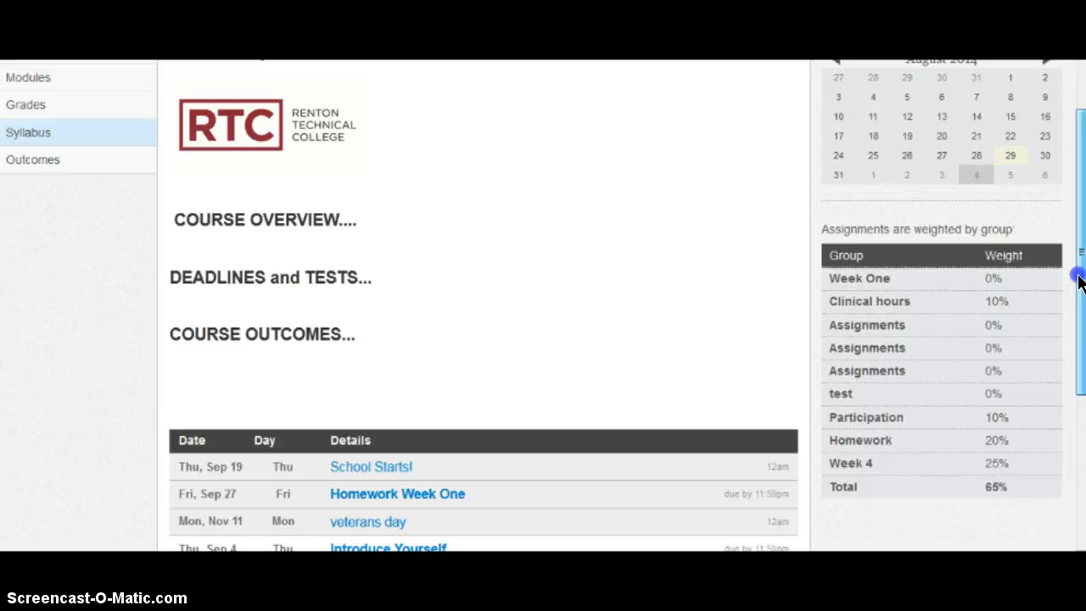
pyautogui.scroll(-3)
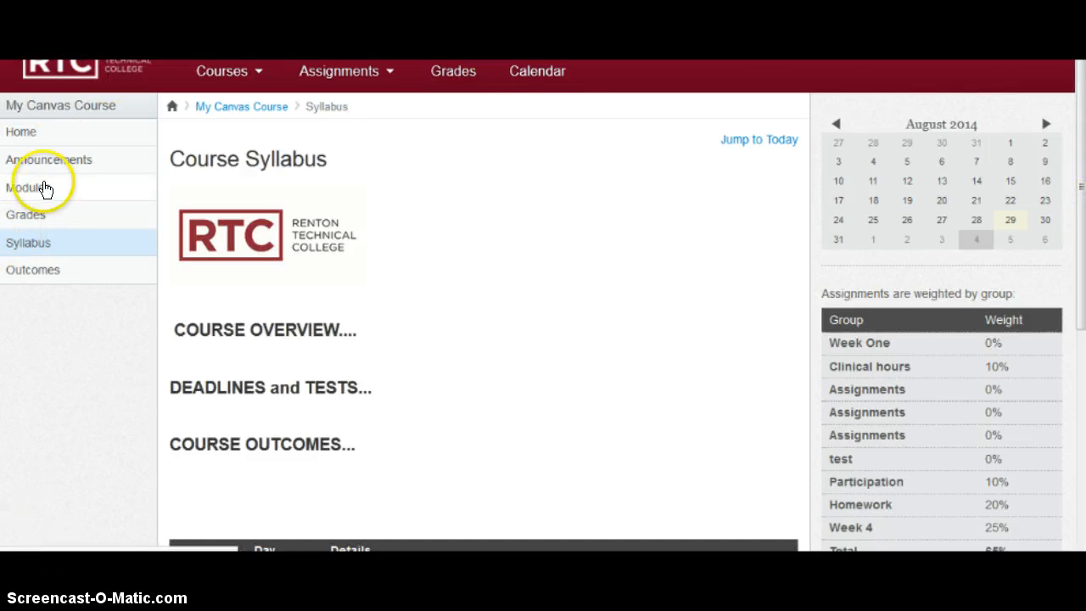
pyautogui.moveTo(123, 183)
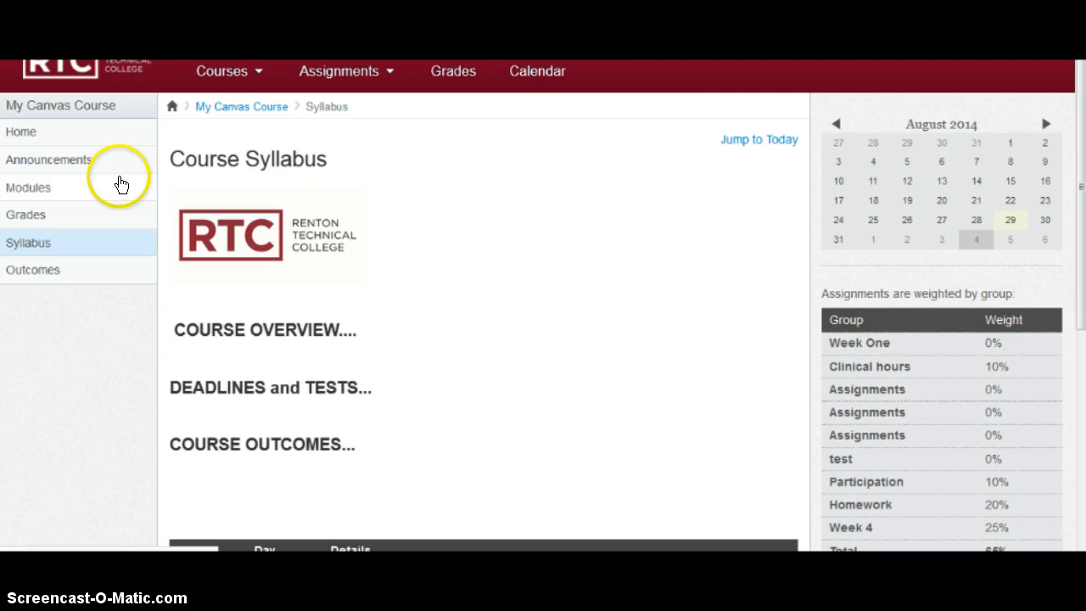
# Go to Modules and choose the Week One Introduce Yourself discussion
pyautogui.click(28, 186)
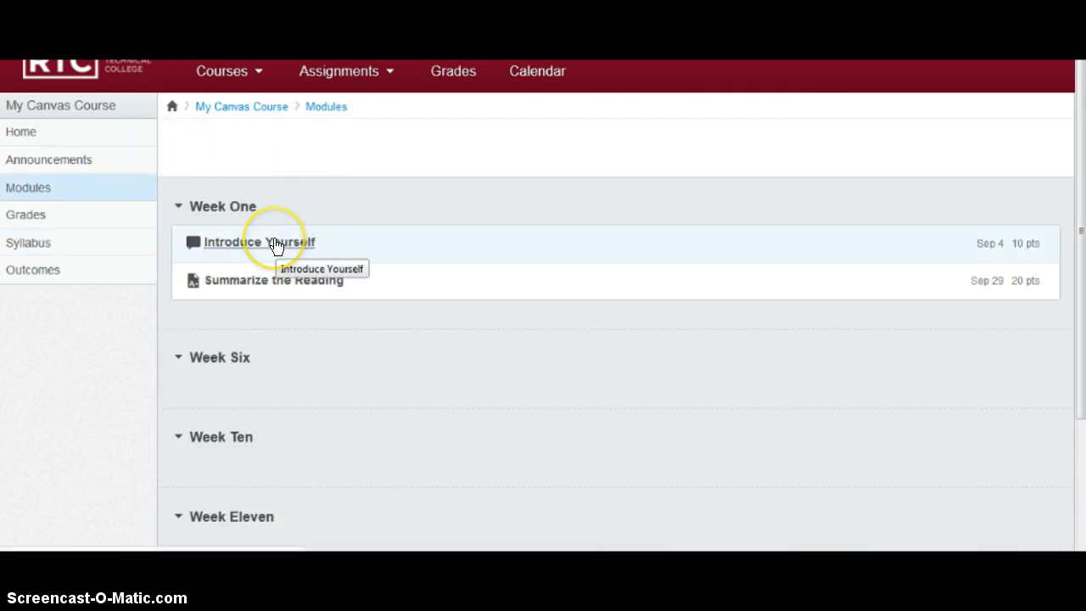
pyautogui.moveTo(275, 246)
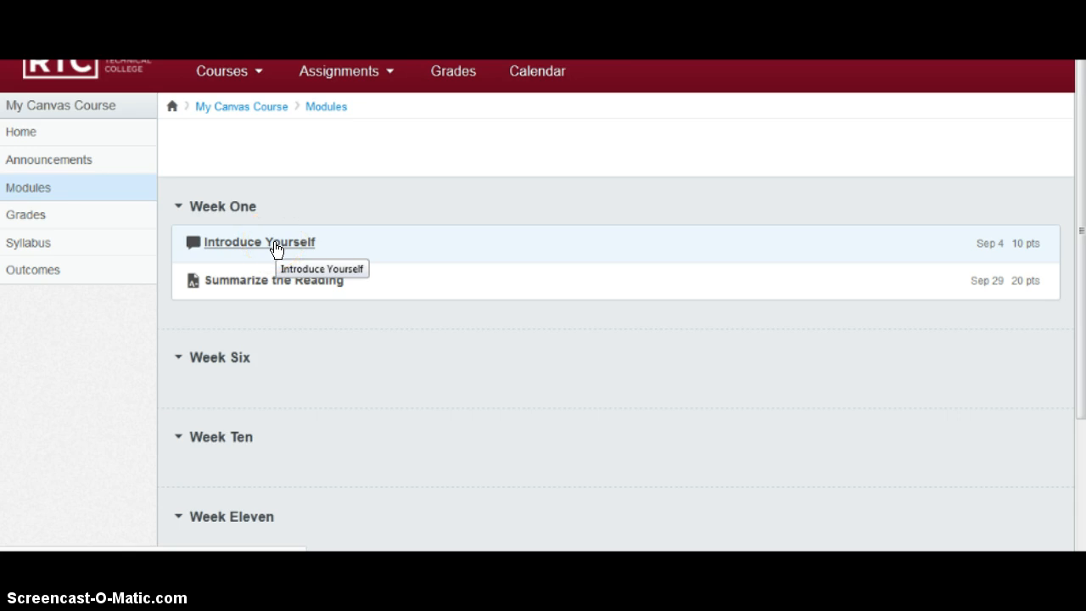
pyautogui.click(257, 241)
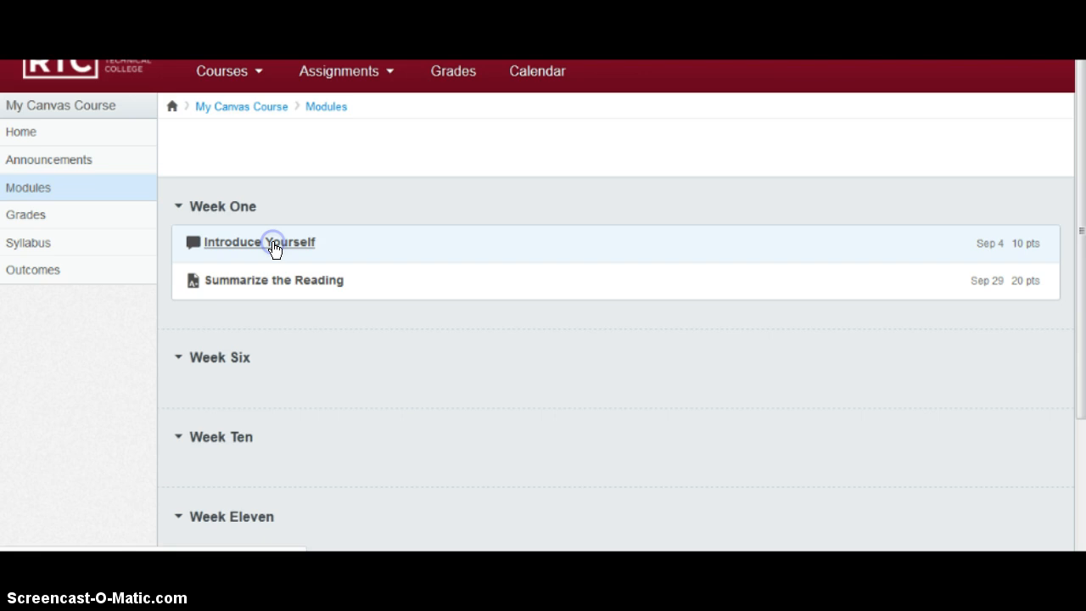
pyautogui.click(258, 241)
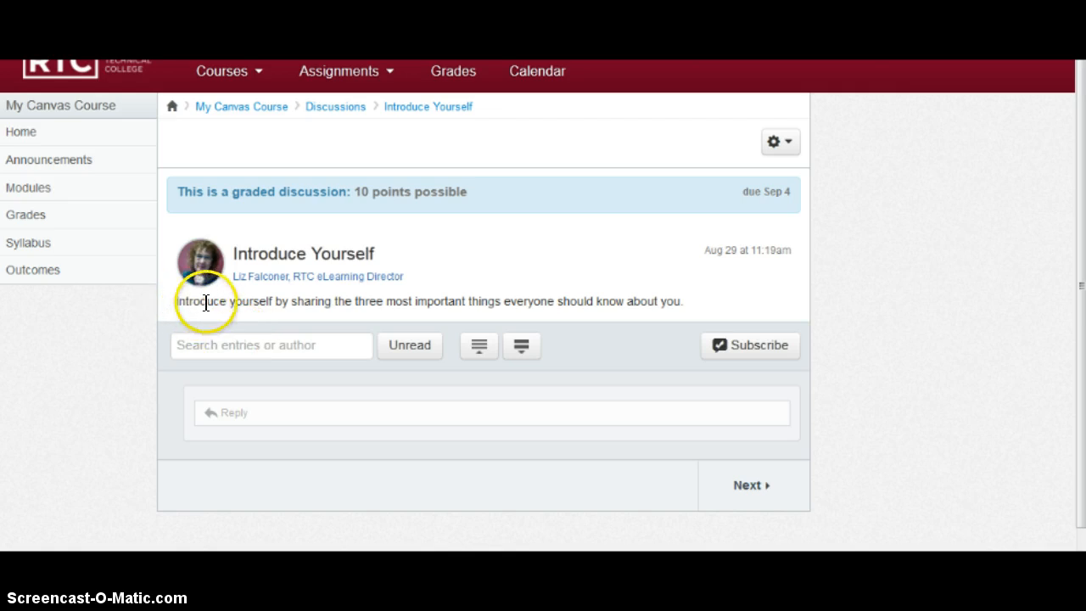
pyautogui.moveTo(414, 302)
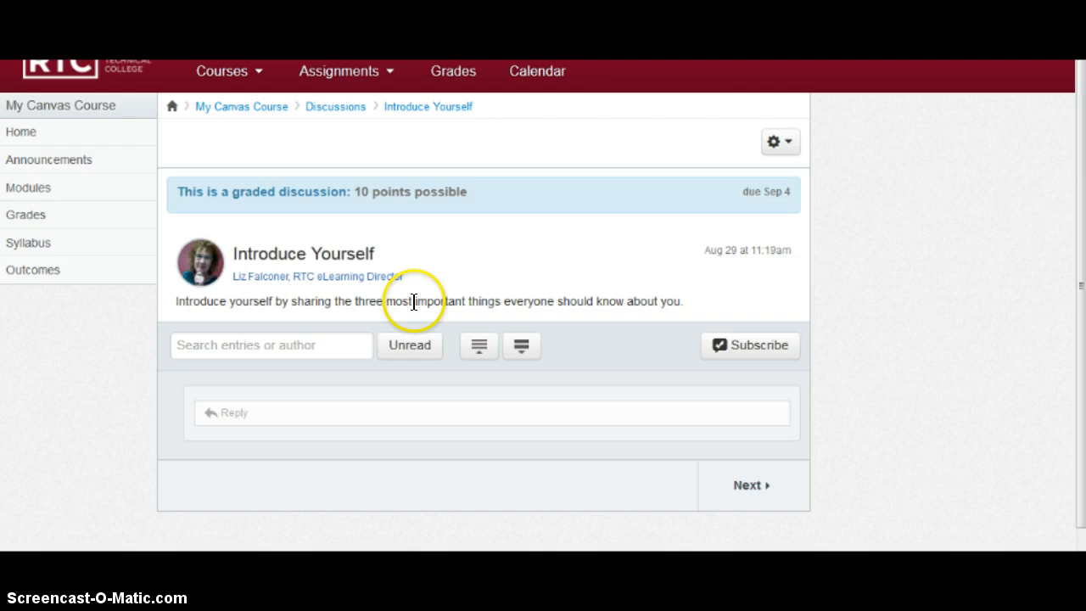
pyautogui.moveTo(631, 299)
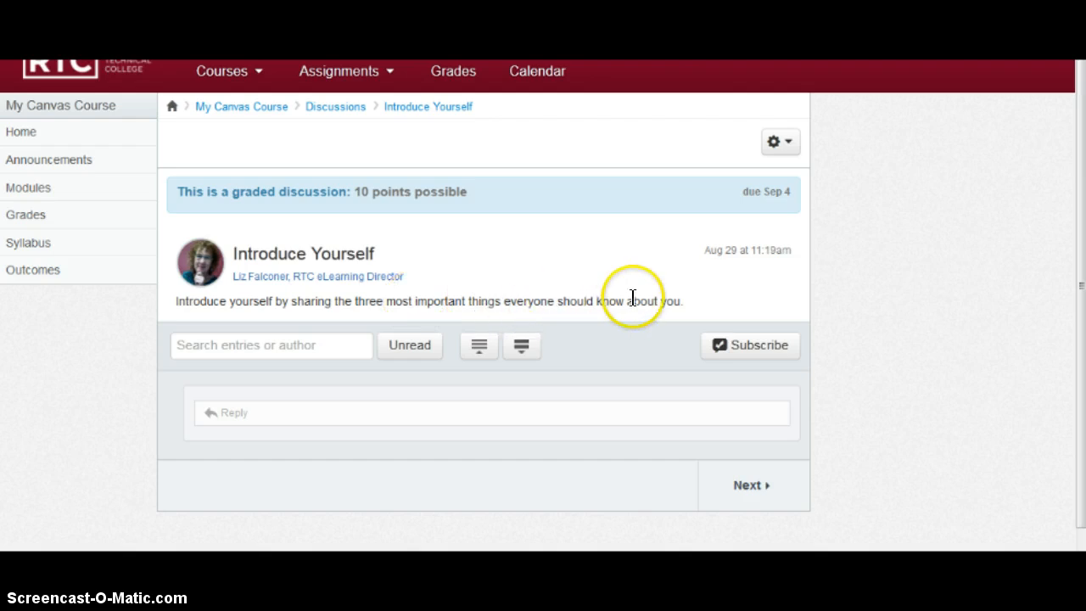
pyautogui.moveTo(659, 297)
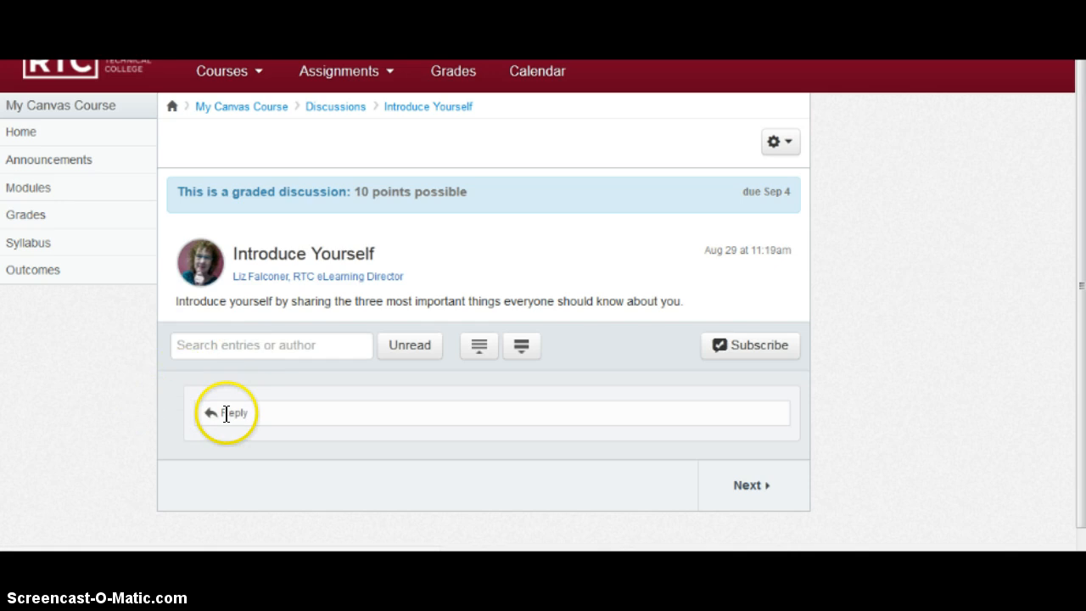
# Reply to the Introduce Yourself discussion with "I am...." and post it
pyautogui.click(234, 412)
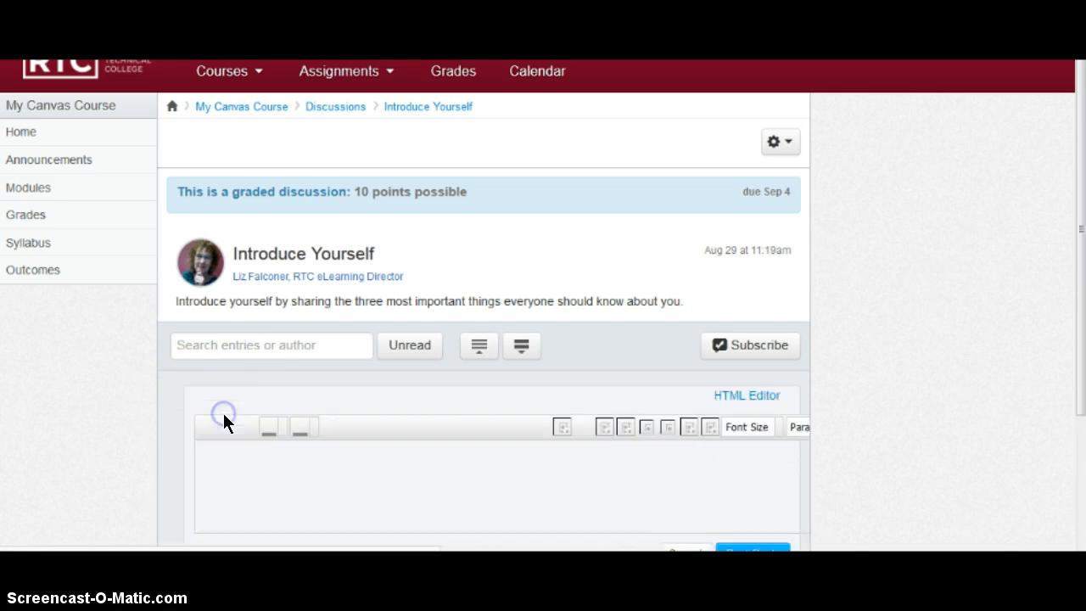
pyautogui.click(246, 458)
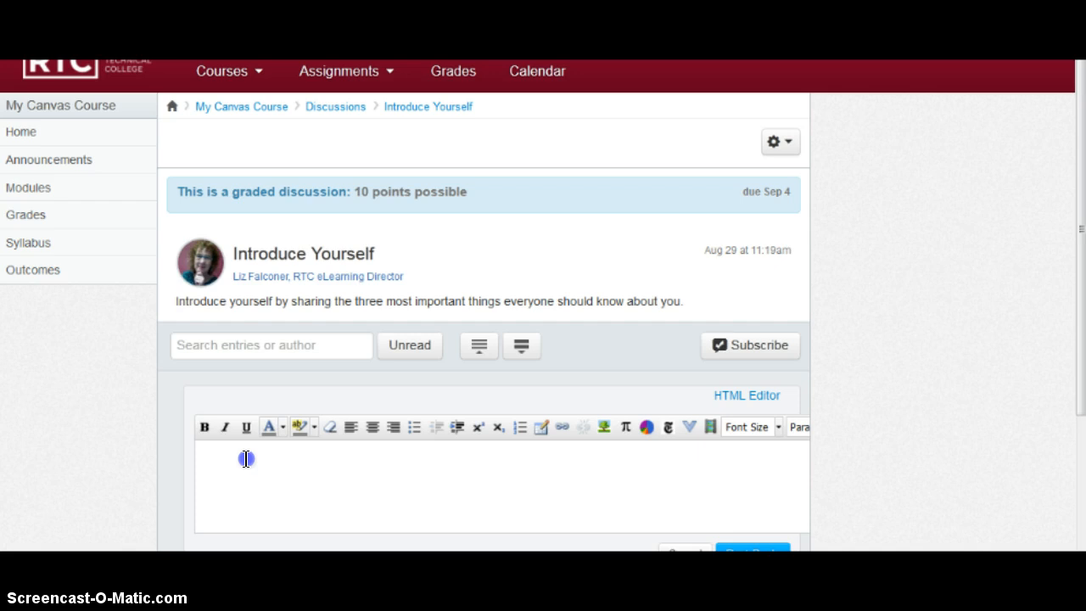
pyautogui.write('I amm')
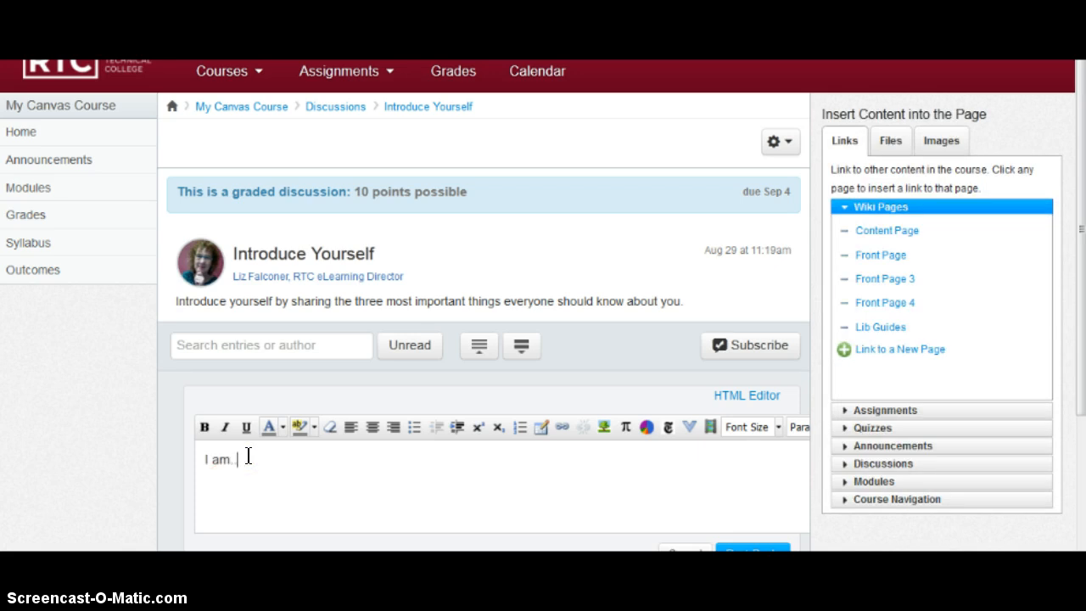
pyautogui.write('....')
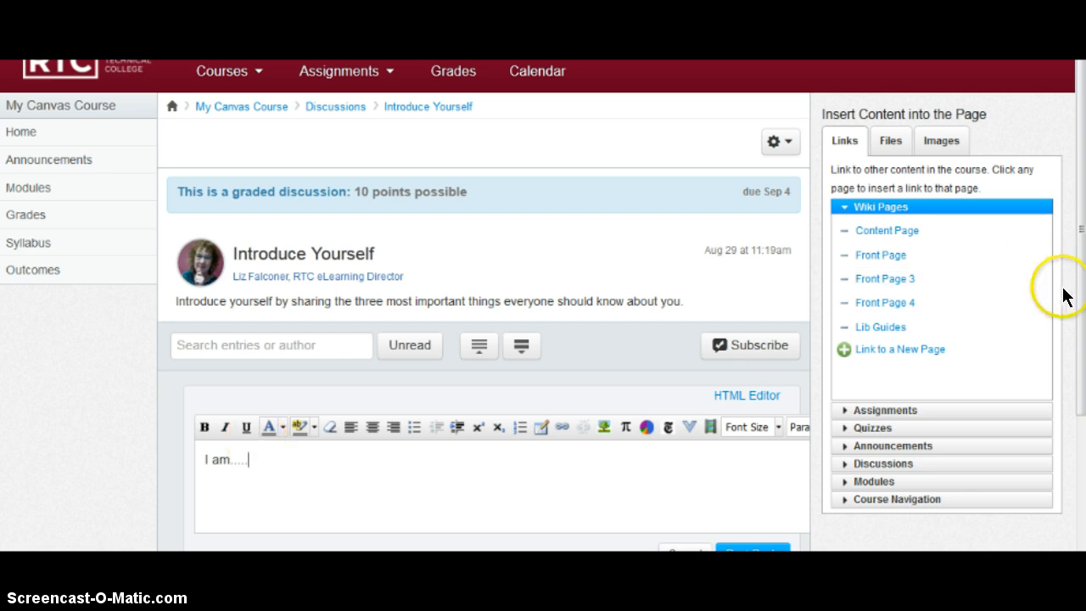
pyautogui.scroll(-3)
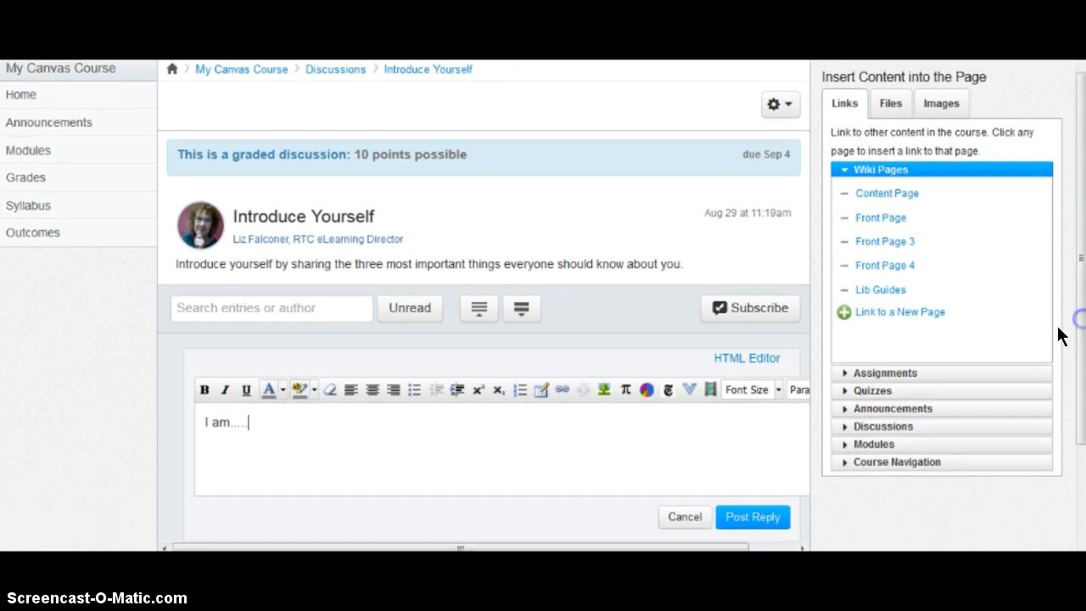
pyautogui.click(752, 516)
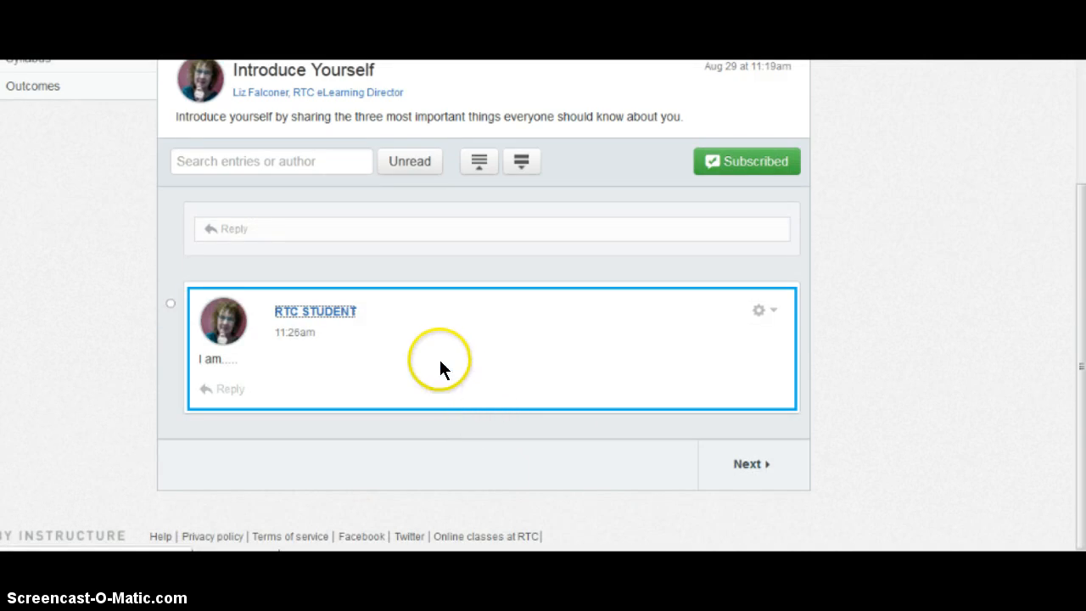
pyautogui.moveTo(398, 351)
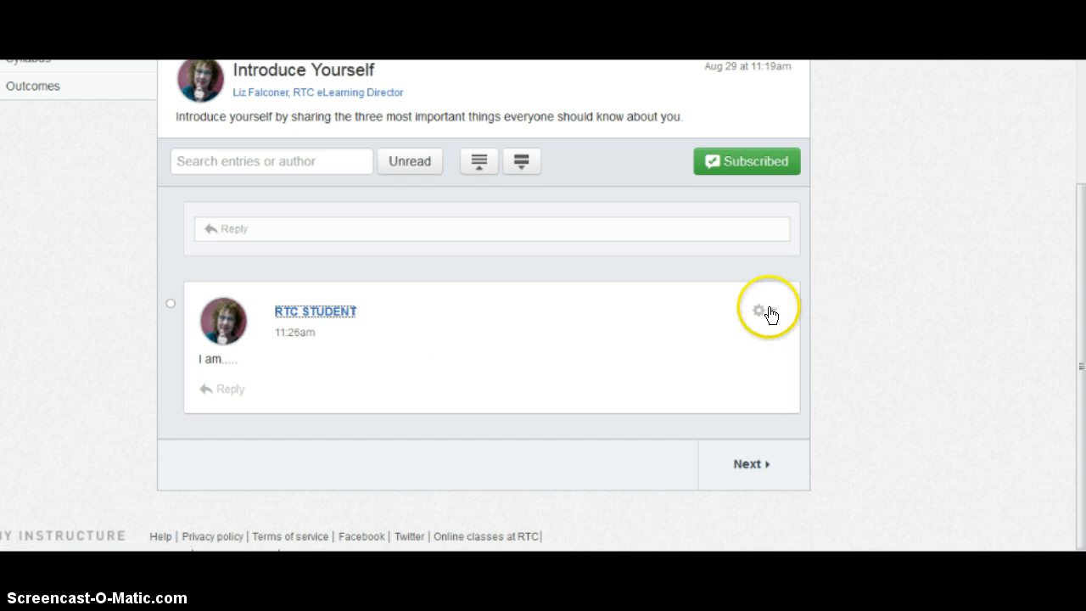
# Show the gear menu on the posted reply with Go To Topic, Edit and Delete
pyautogui.click(758, 308)
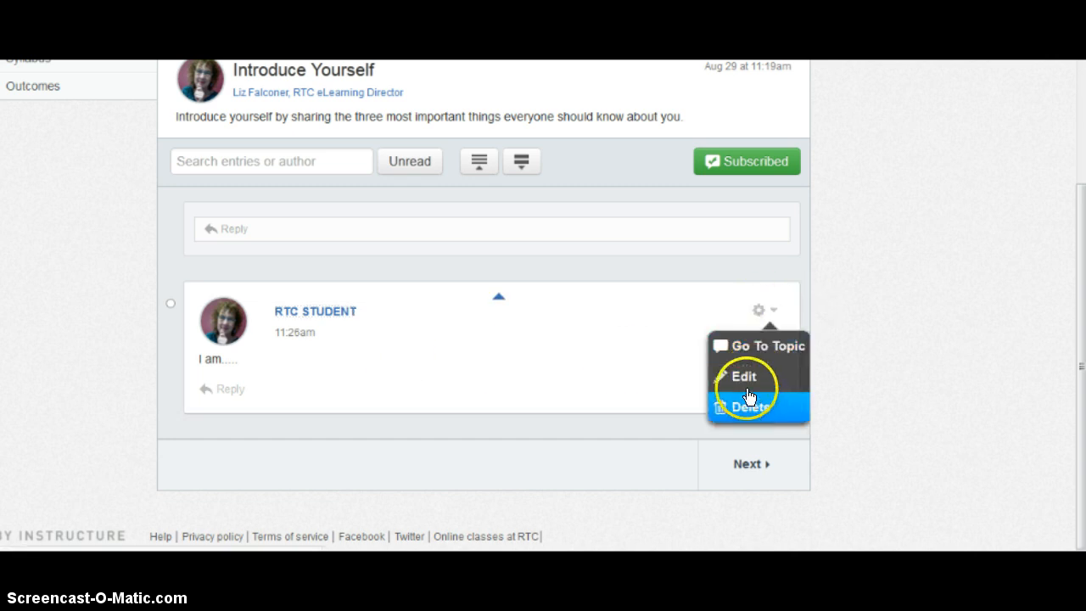
pyautogui.moveTo(743, 376)
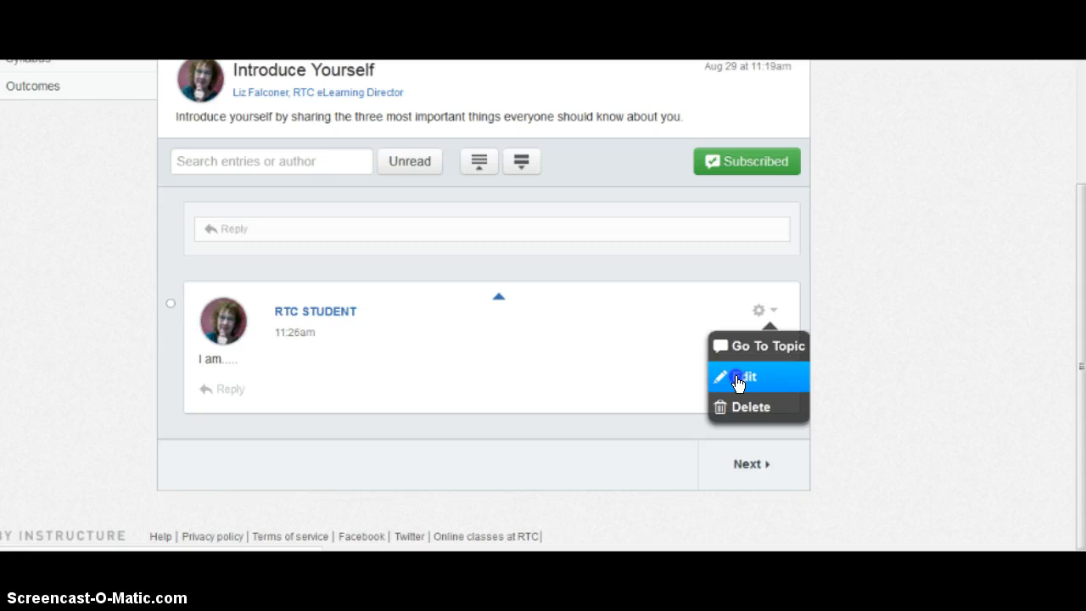
# Edit the posted reply and save it unchanged with Done
pyautogui.click(740, 376)
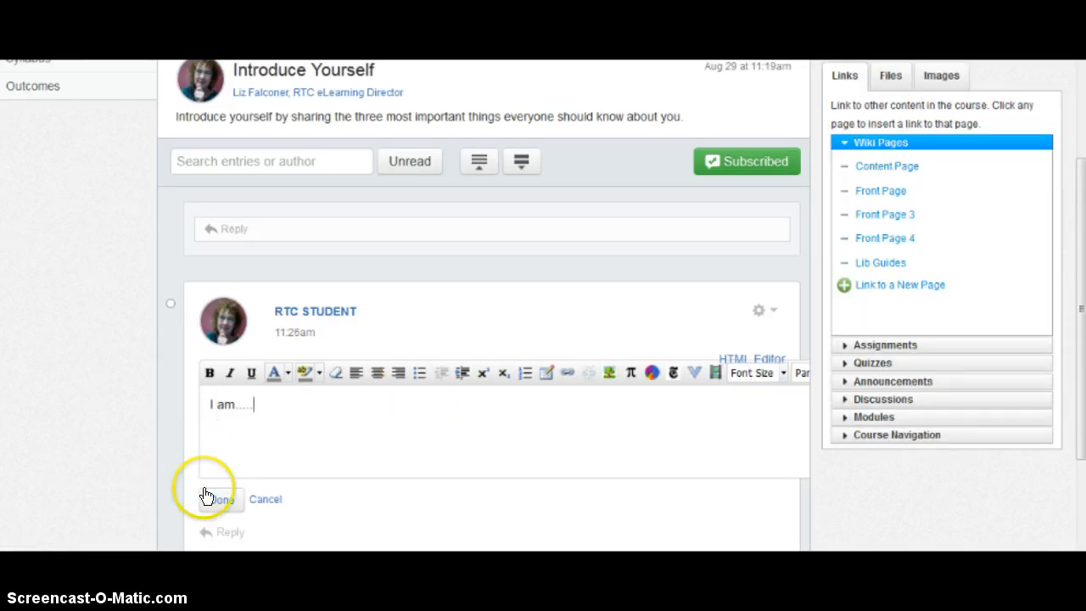
pyautogui.click(219, 498)
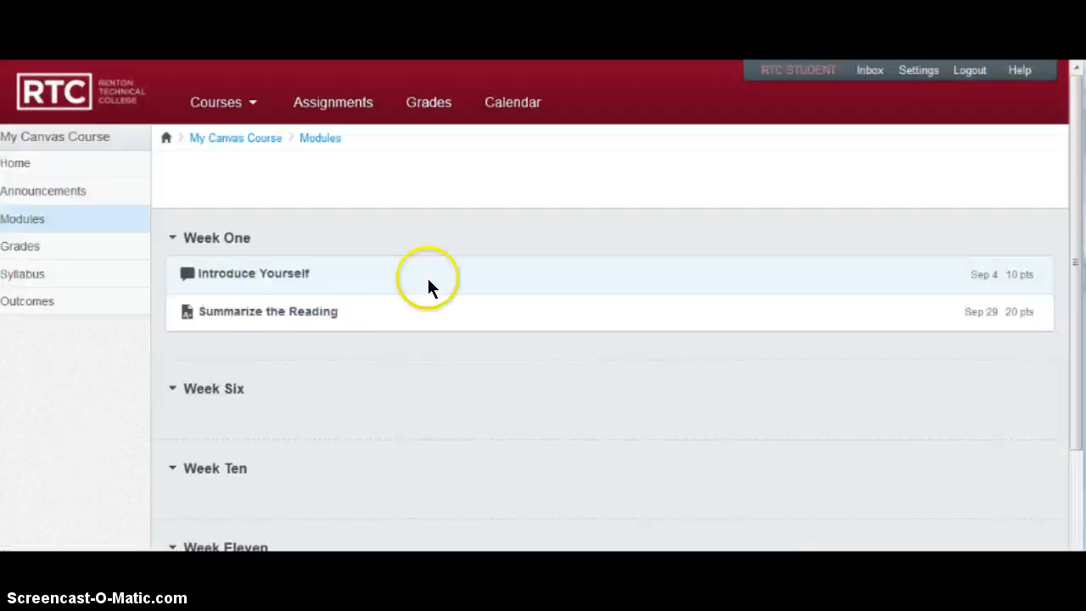
pyautogui.moveTo(178, 326)
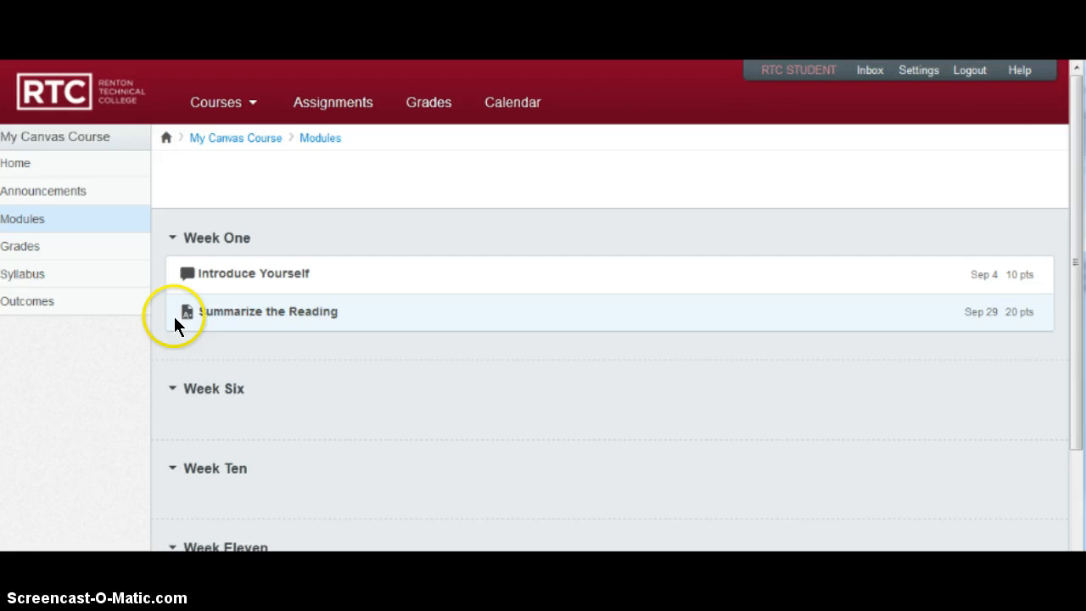
pyautogui.moveTo(190, 314)
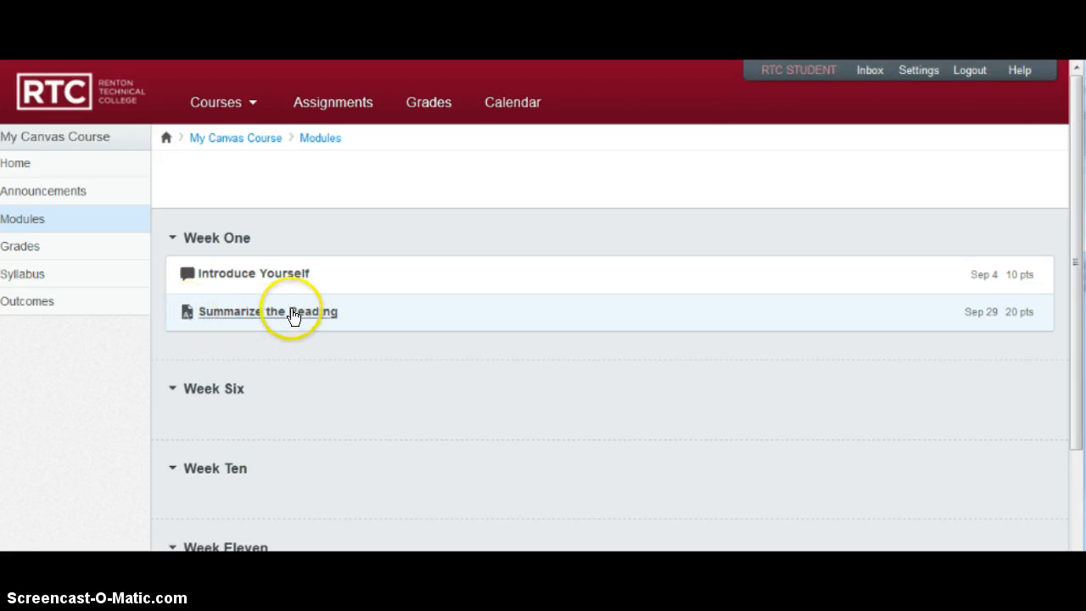
pyautogui.moveTo(268, 313)
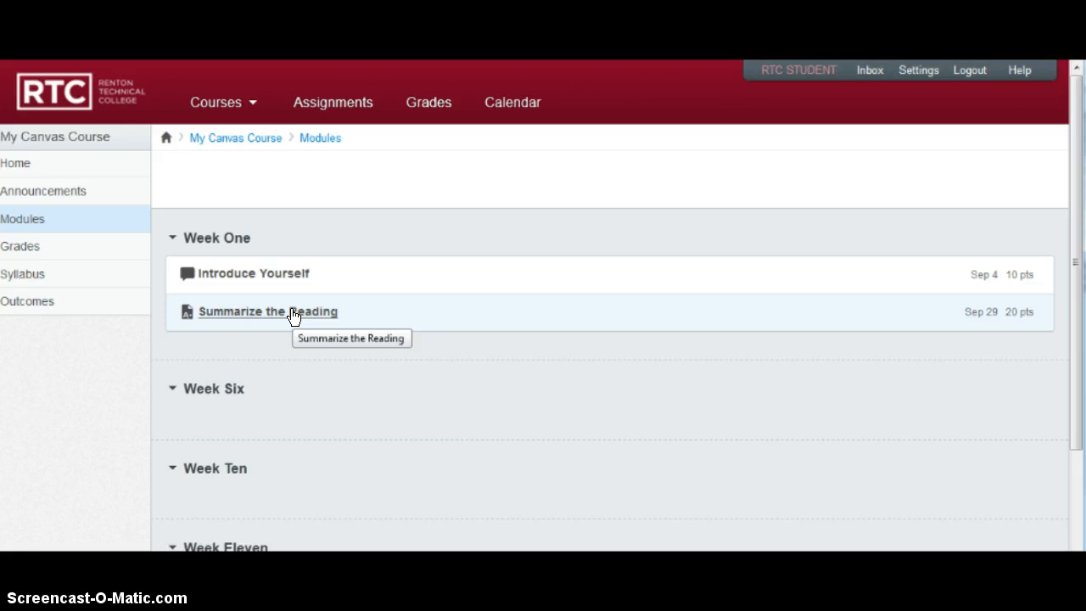
pyautogui.moveTo(292, 315)
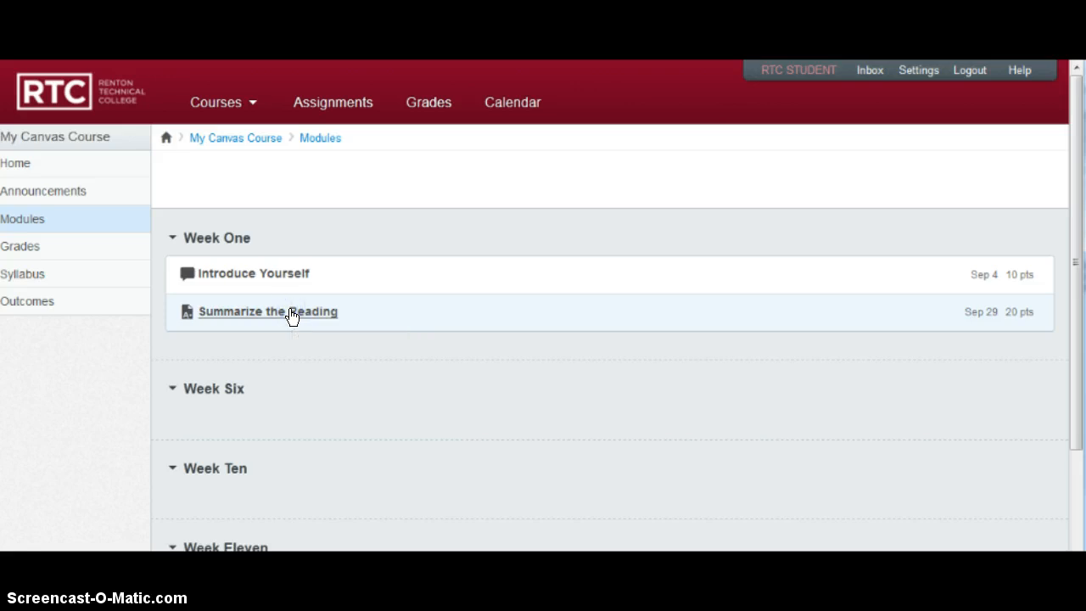
# Go to the Summarize the Reading assignment under Week One (due Sep 29, 20 points)
pyautogui.click(268, 313)
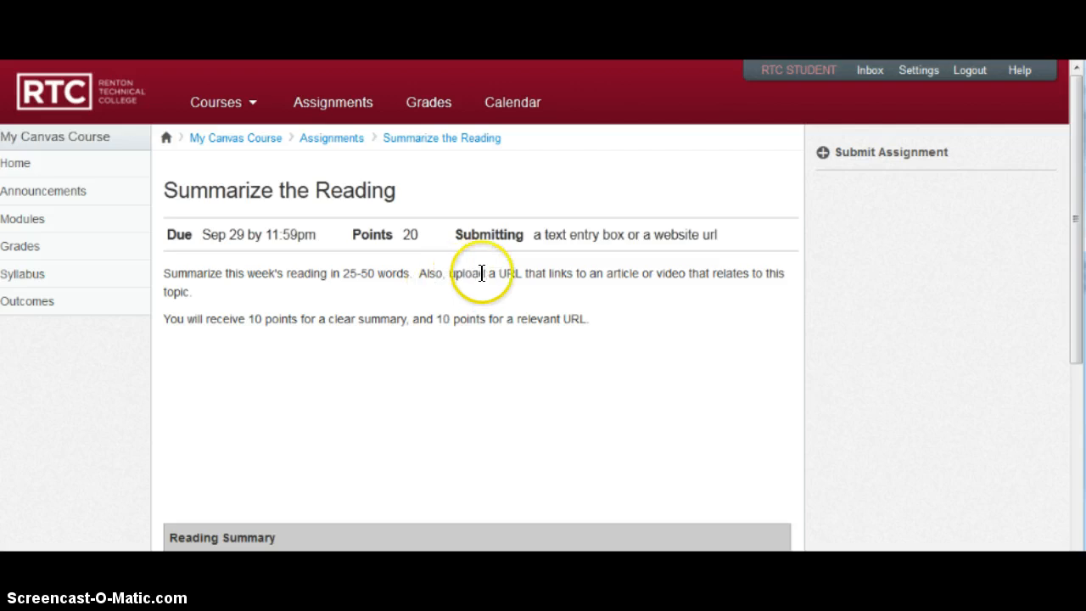
pyautogui.moveTo(661, 277)
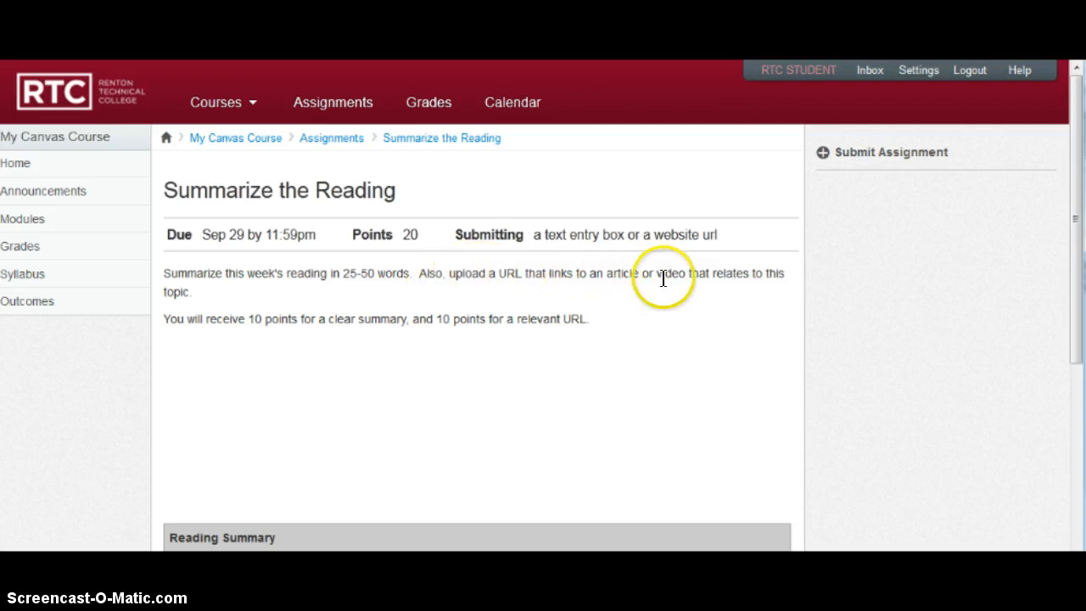
pyautogui.moveTo(546, 275)
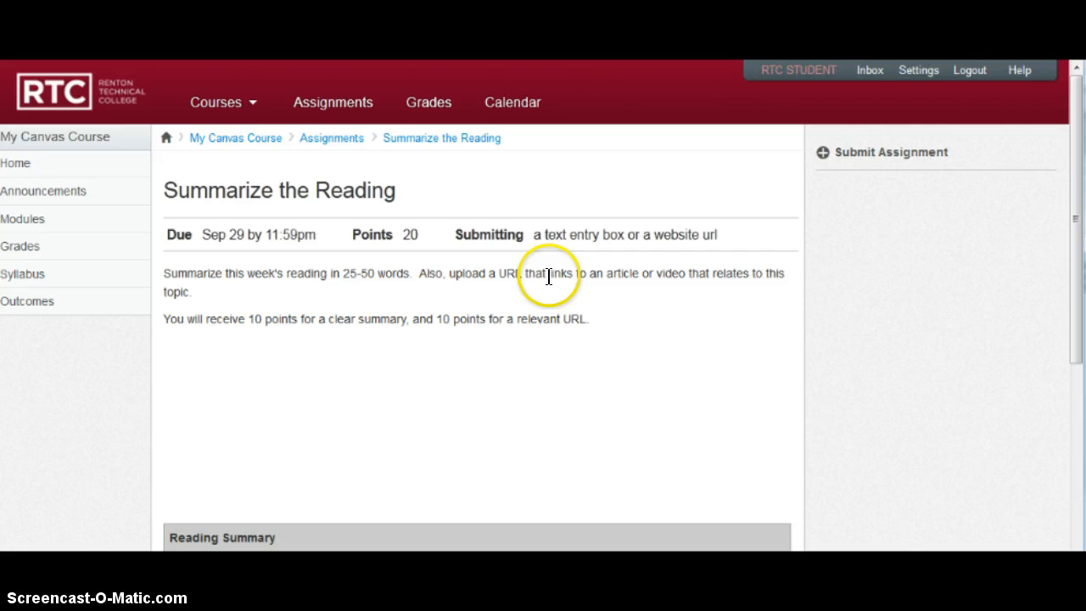
pyautogui.moveTo(271, 320)
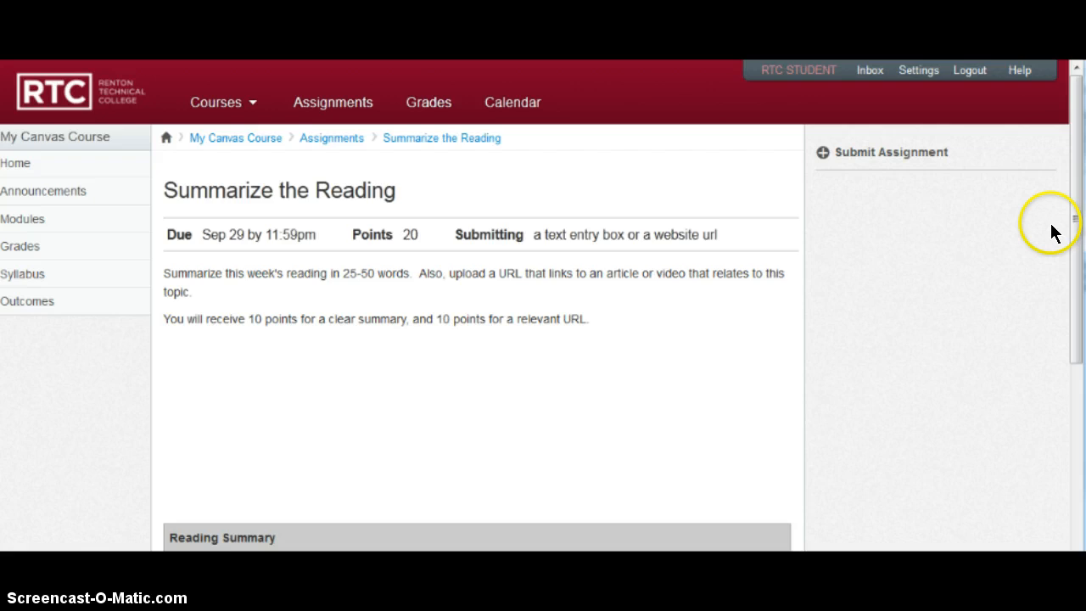
# Scroll to the Reading Summary rubric: clear summary and URL submitted, 10 points each
pyautogui.scroll(-3)
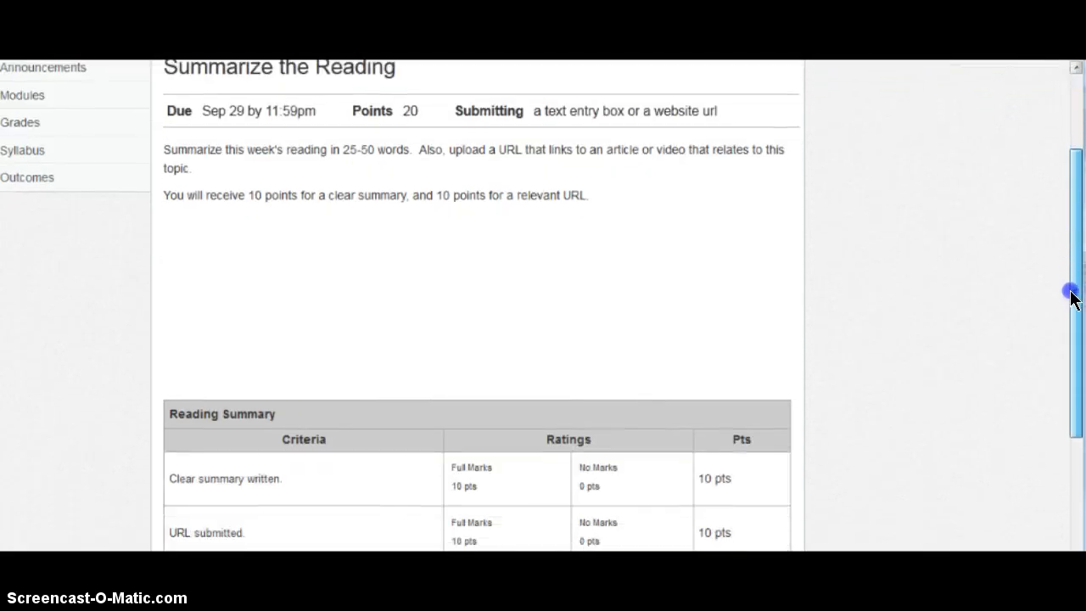
pyautogui.scroll(-3)
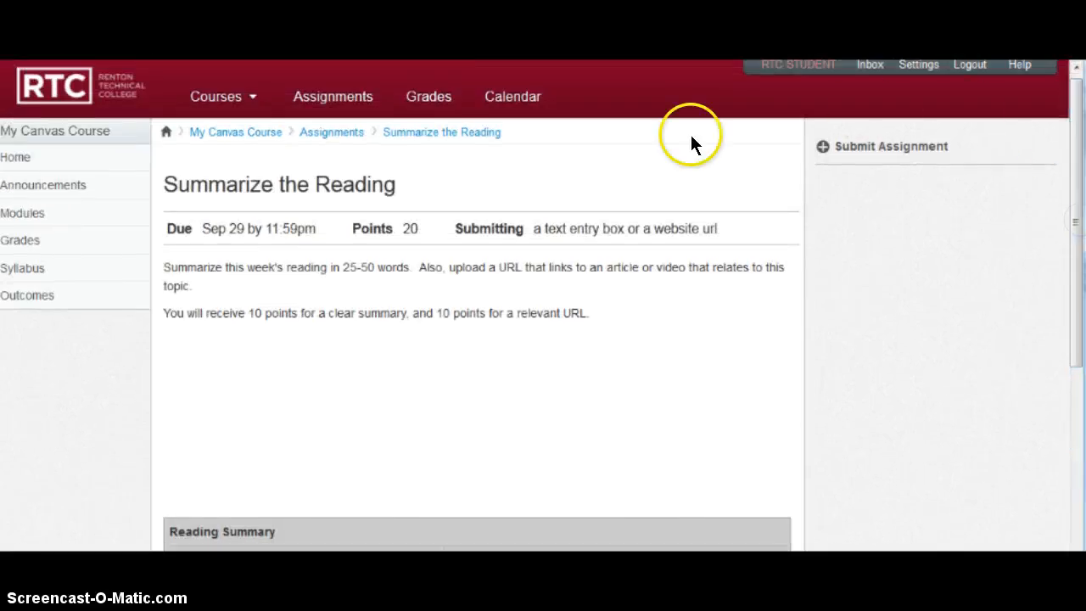
pyautogui.moveTo(874, 149)
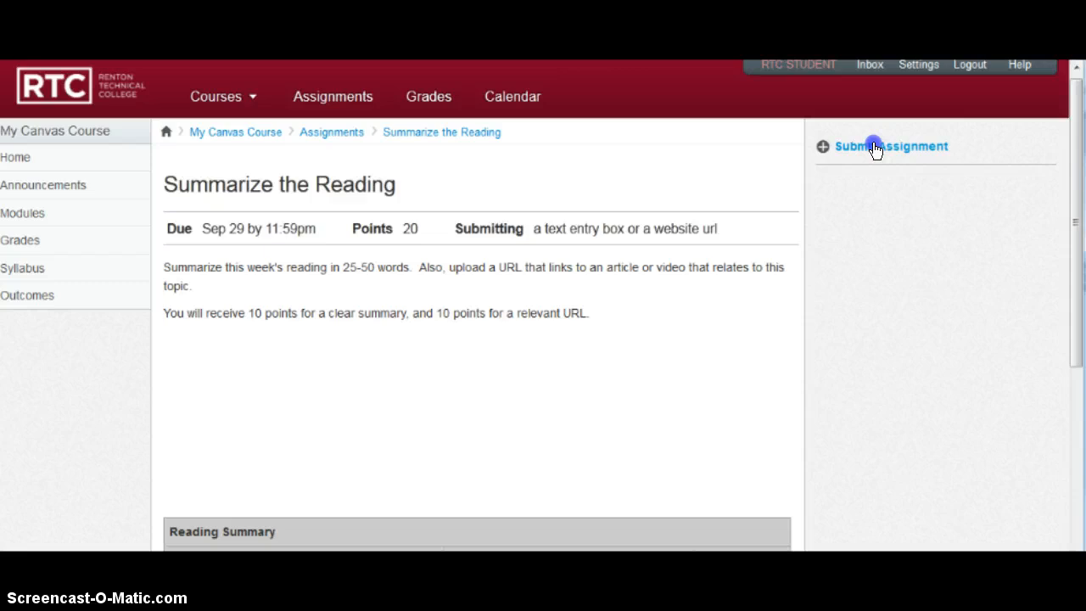
# Submit Summarize the Reading as a Website URL entry so it shows Turned In
pyautogui.click(889, 146)
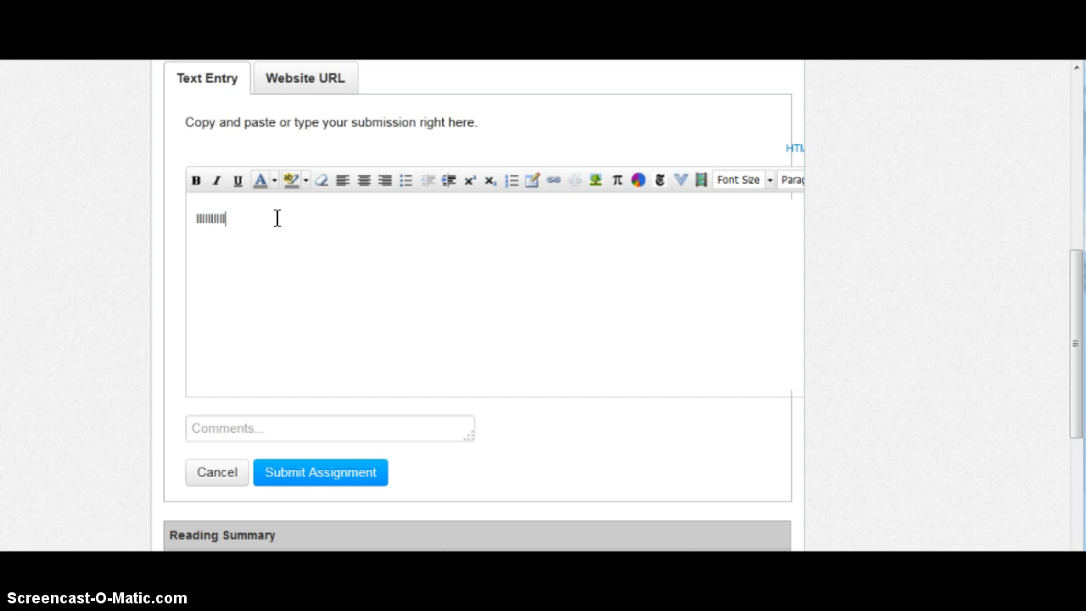
pyautogui.click(306, 78)
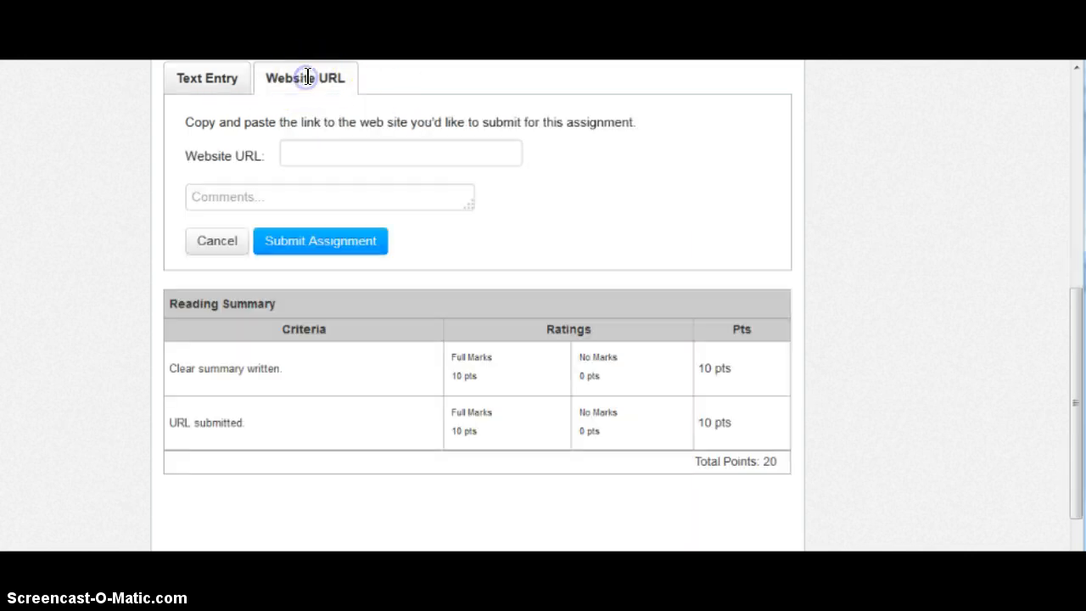
pyautogui.click(400, 152)
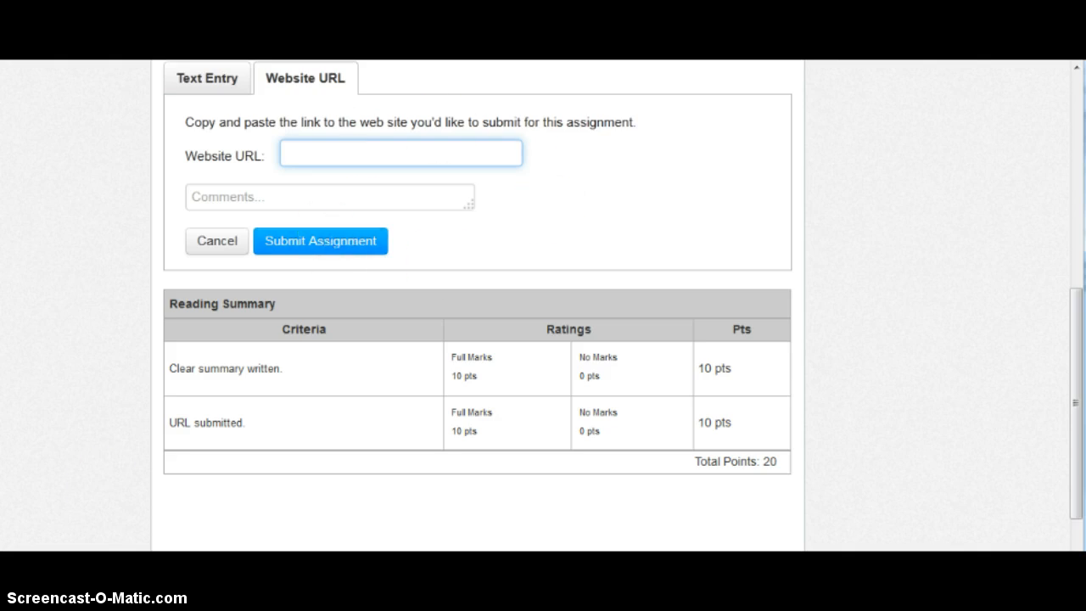
pyautogui.click(319, 241)
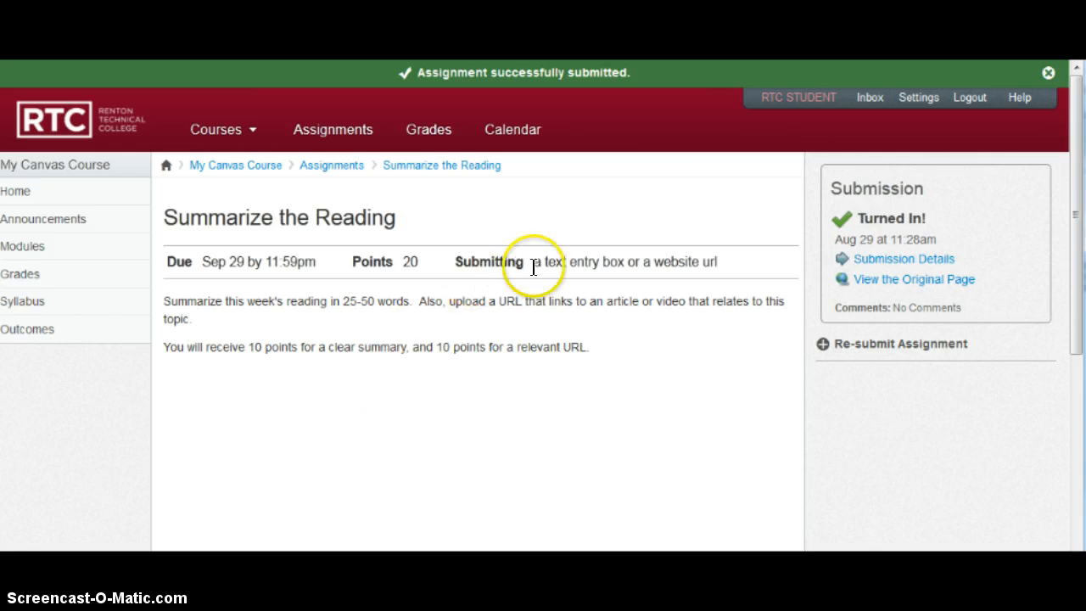
pyautogui.moveTo(780, 173)
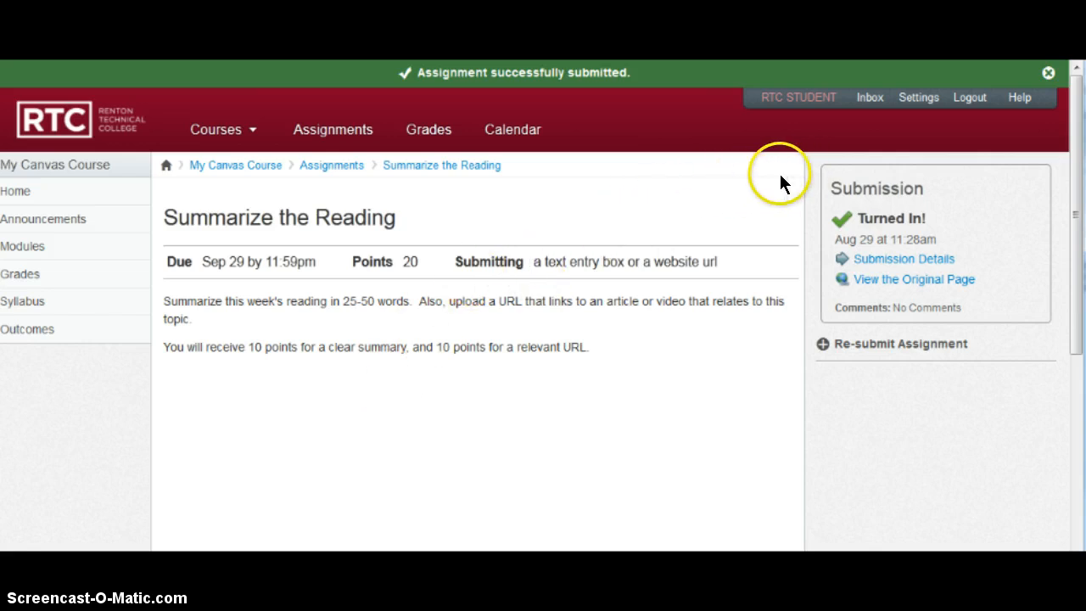
pyautogui.moveTo(806, 169)
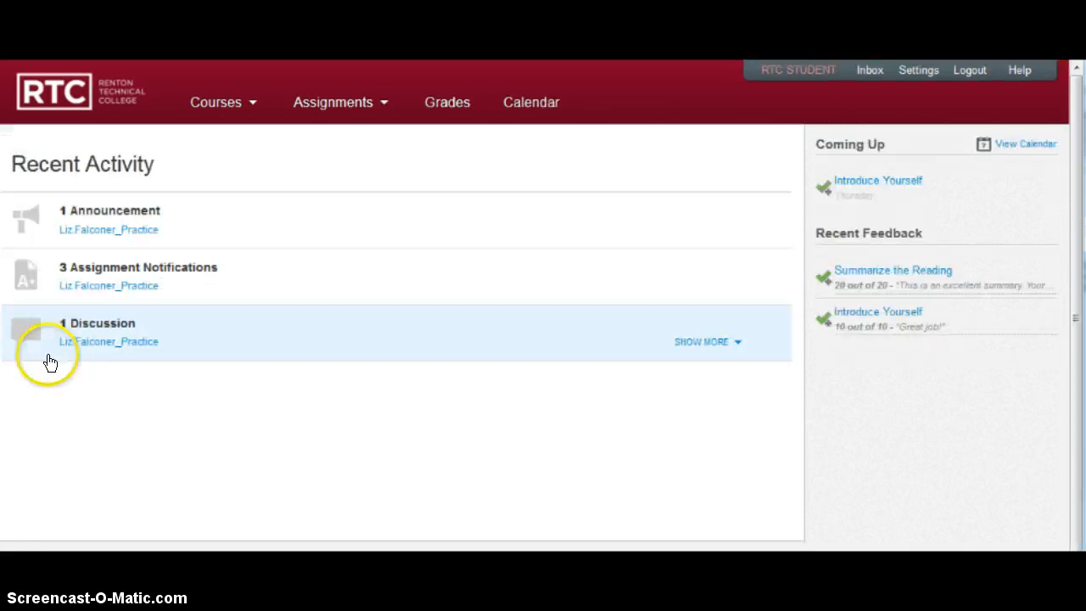
pyautogui.moveTo(369, 177)
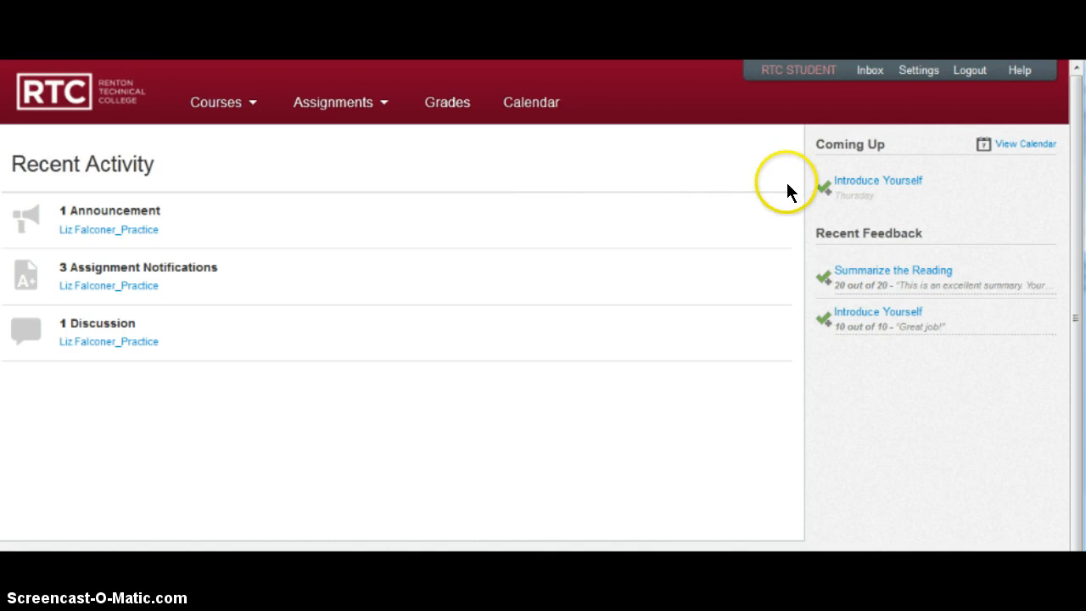
pyautogui.moveTo(877, 180)
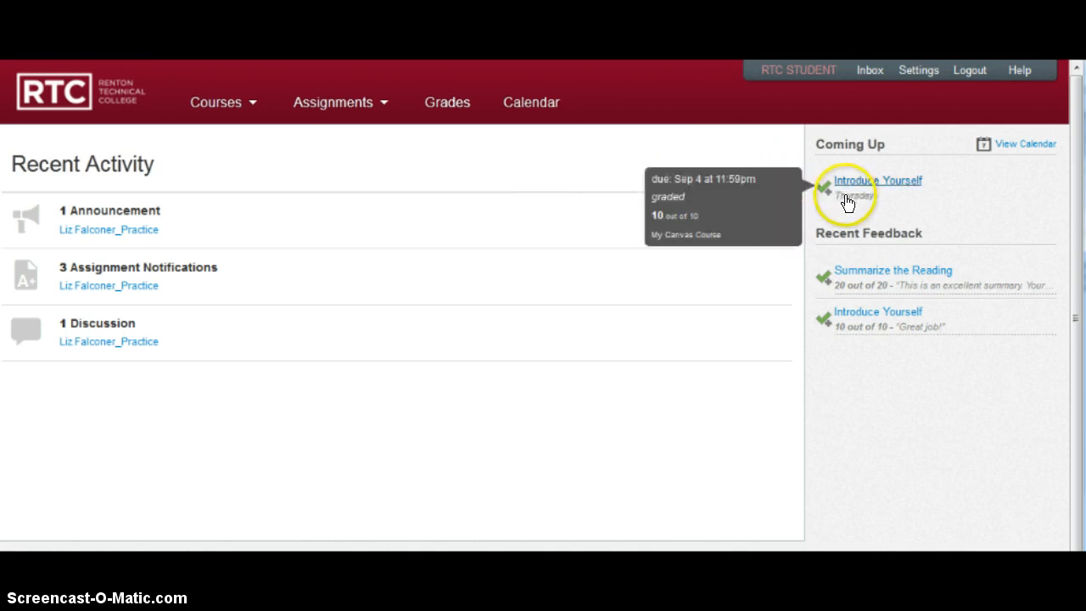
pyautogui.moveTo(844, 277)
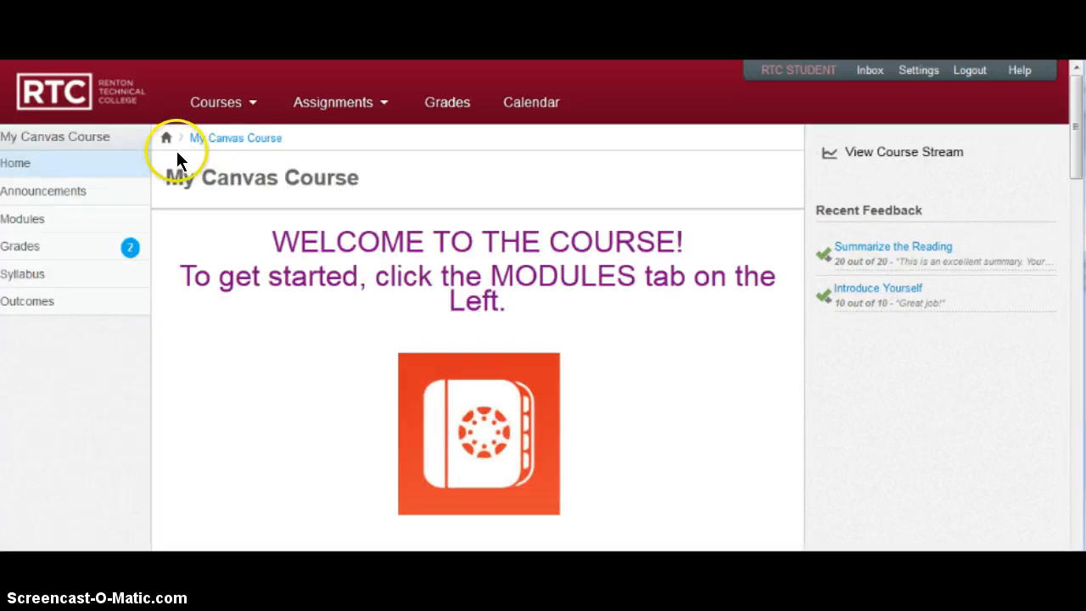
pyautogui.moveTo(21, 246)
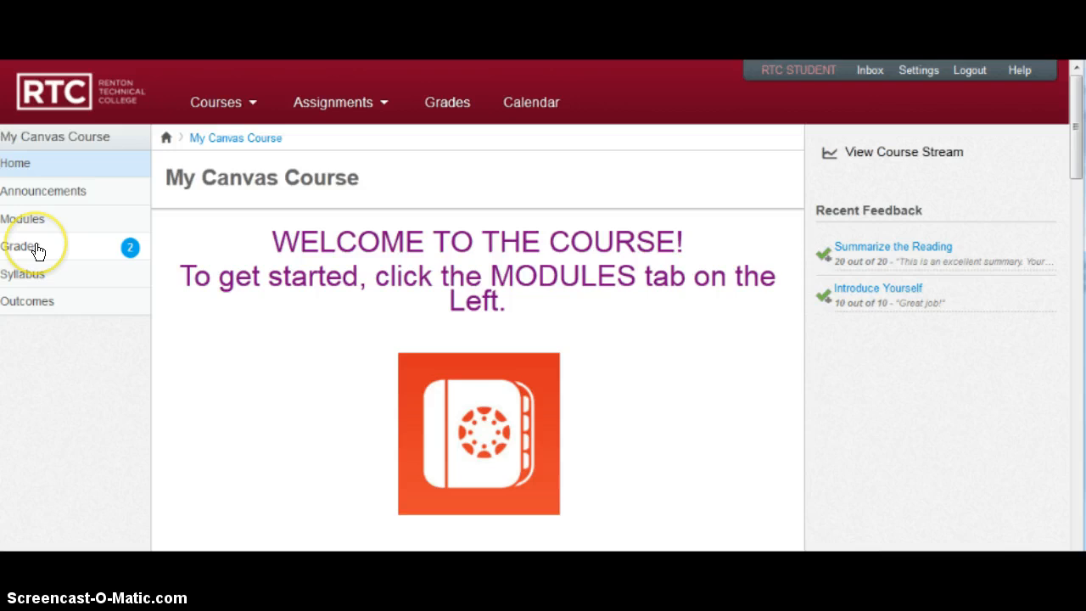
pyautogui.moveTo(129, 248)
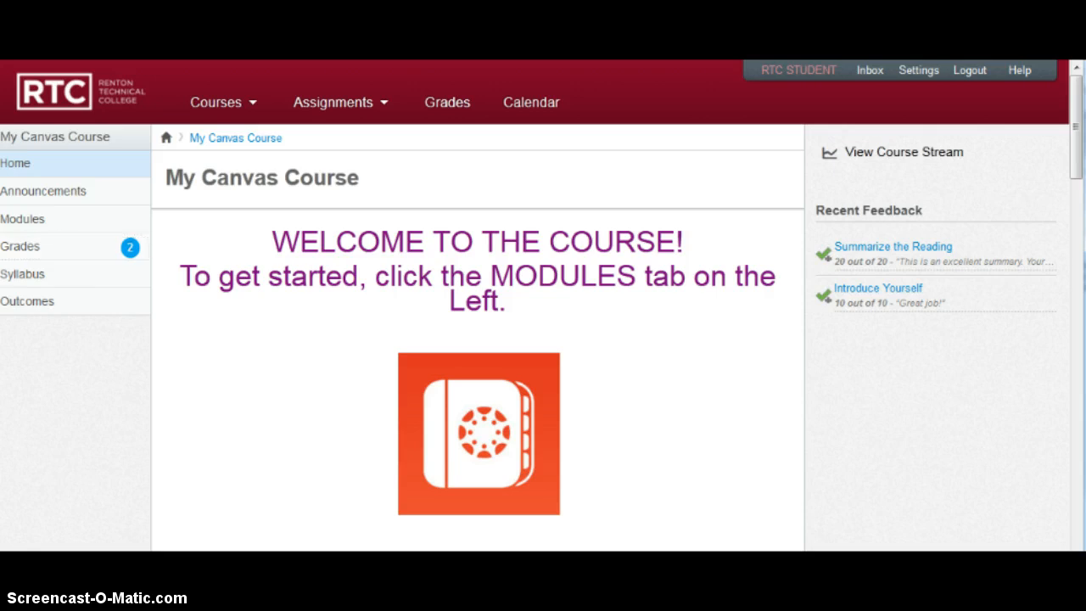
# Go to the course Grades page showing RTC STUDENT's 90% (A-) total
pyautogui.click(20, 246)
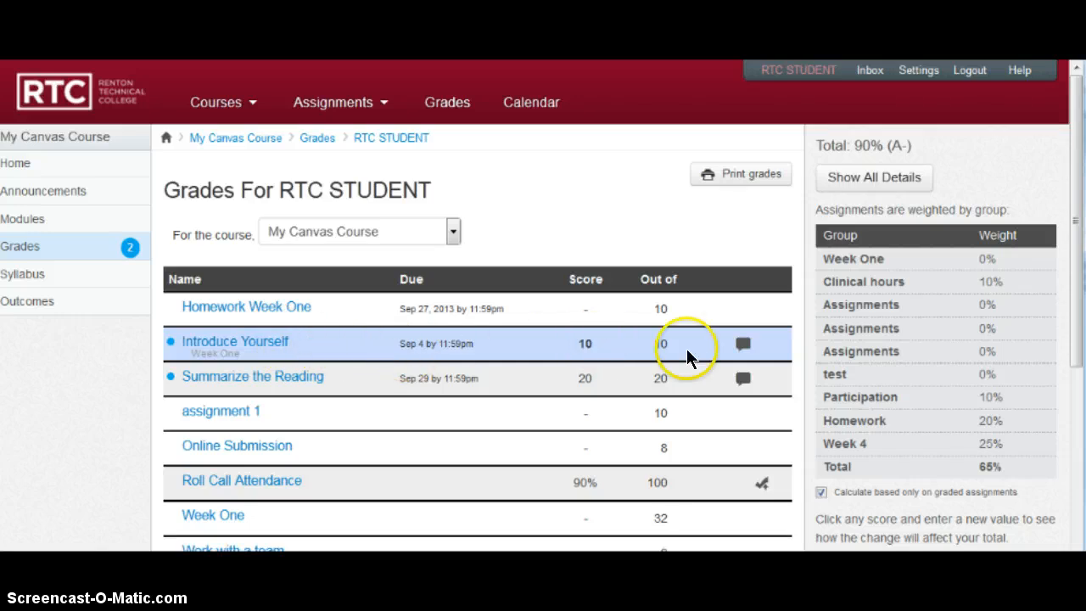
# Return from Grades to the My Canvas Course home page
pyautogui.click(743, 342)
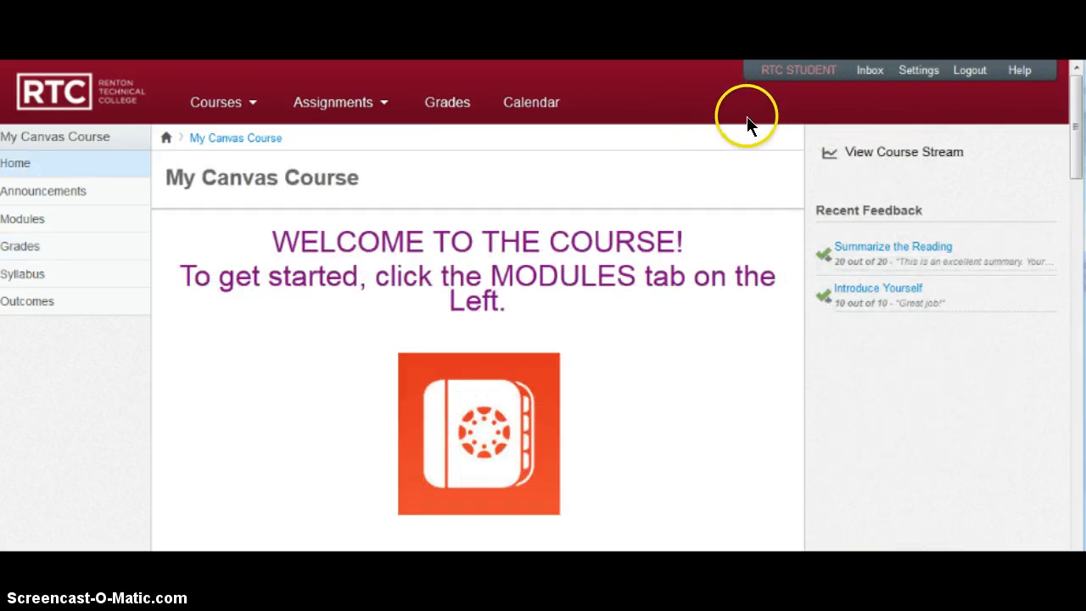
pyautogui.moveTo(753, 115)
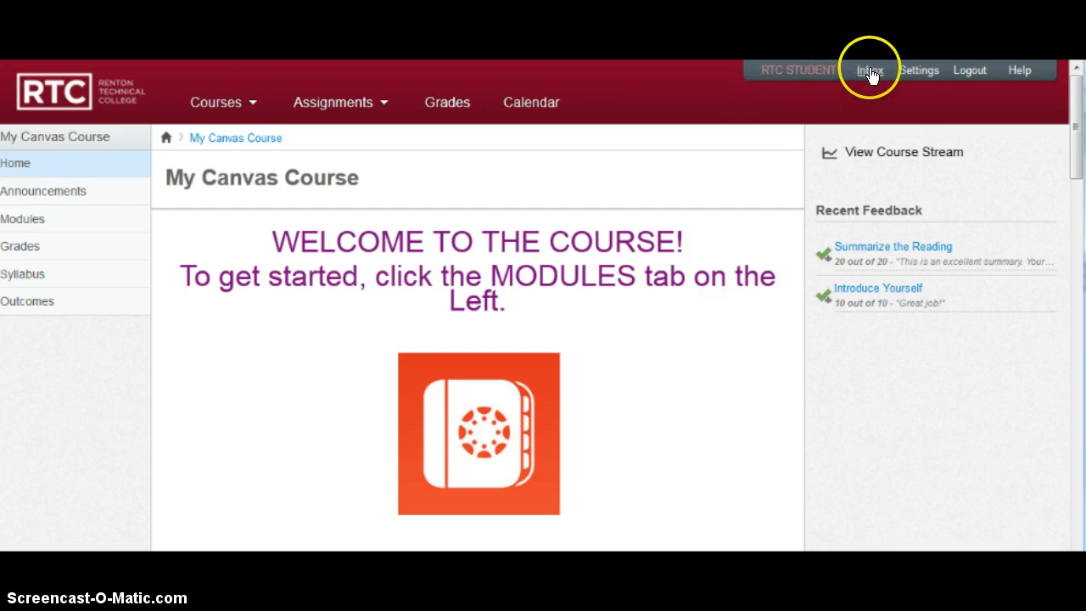
# Go to the Inbox listing conversations from the instructor
pyautogui.click(869, 70)
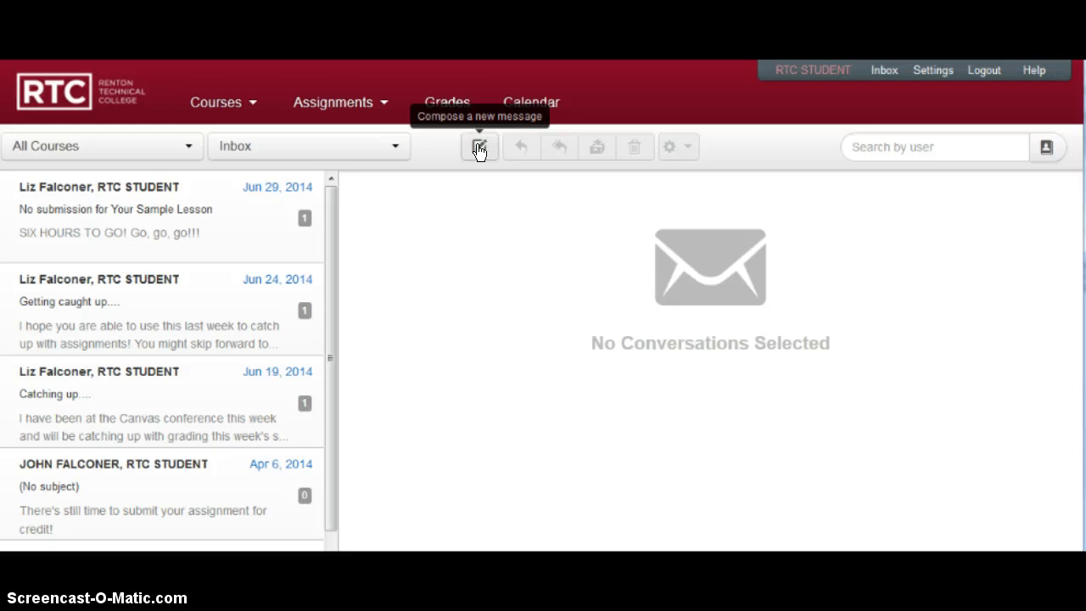
# Compose a new message with My Canvas Course selected as its course
pyautogui.click(479, 146)
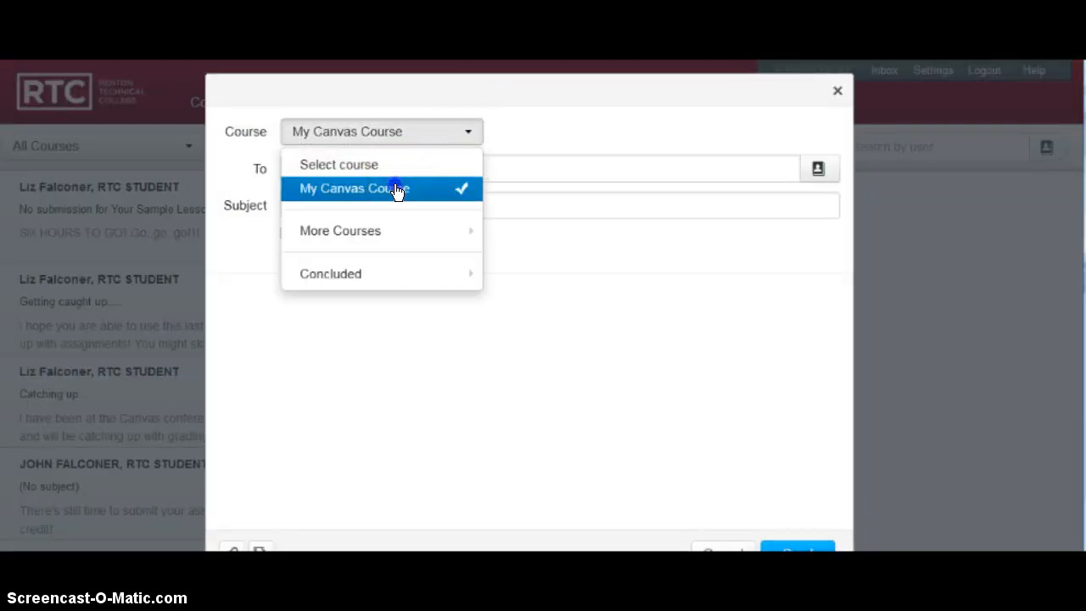
pyautogui.click(353, 187)
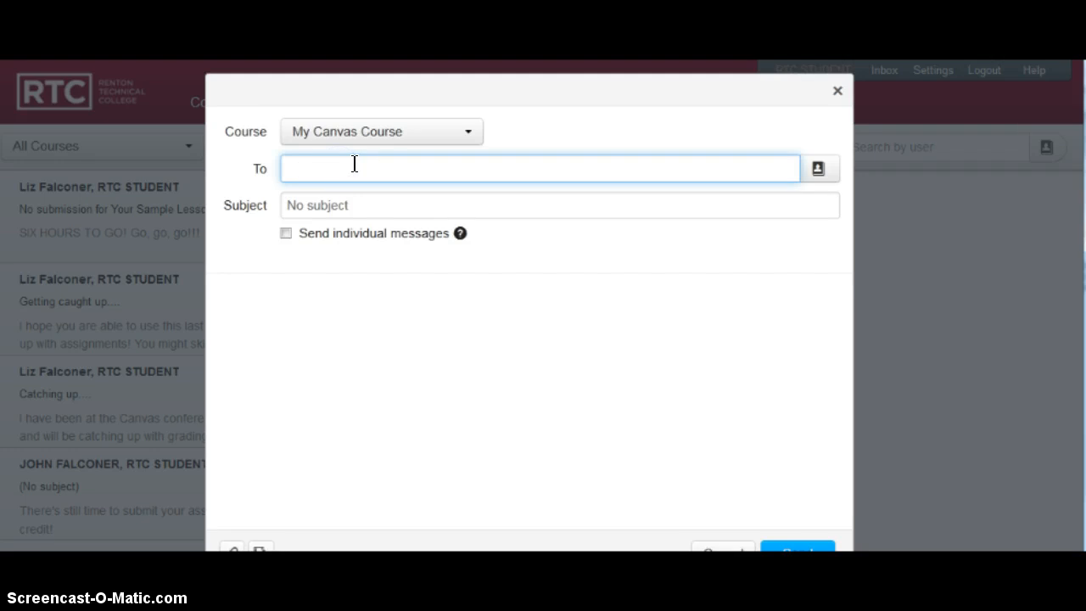
pyautogui.moveTo(406, 173)
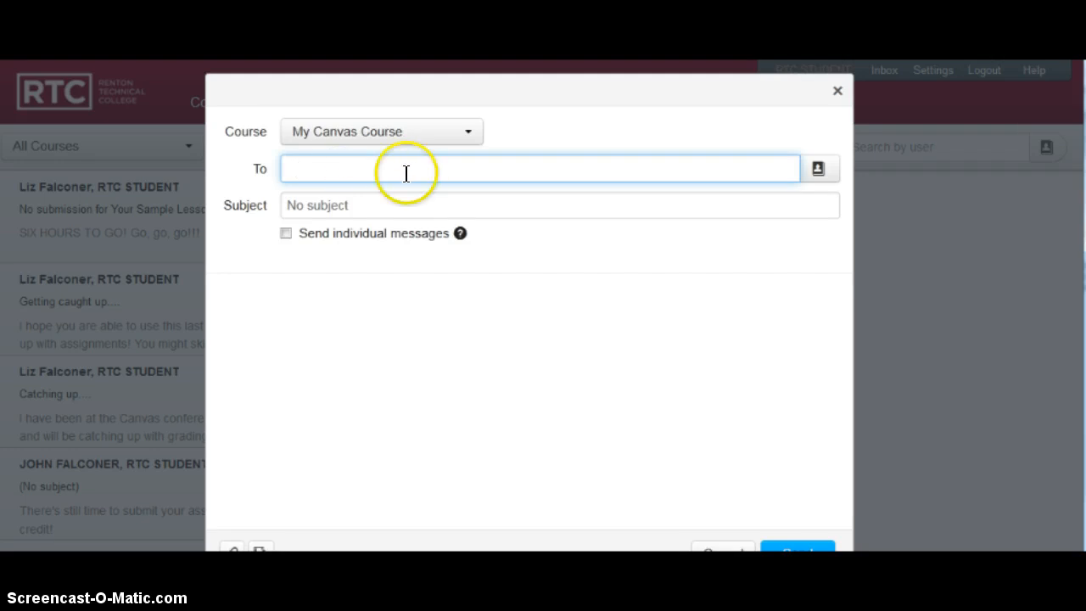